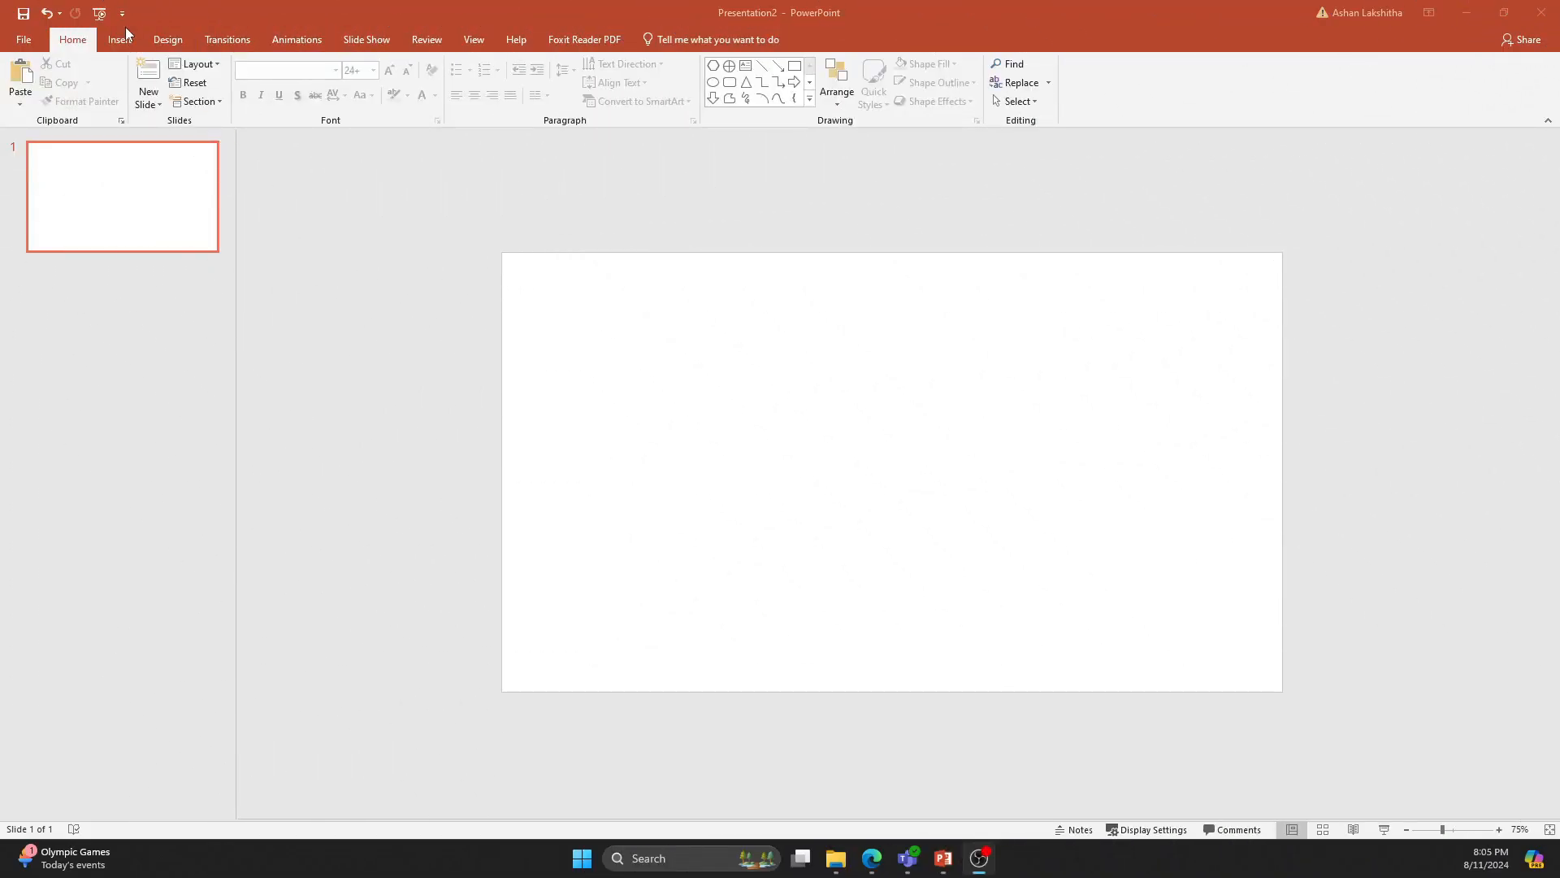
Insert a blue hexagon and rotate it 90° so its points face up and down.
{"action": "left_click", "coordinate": [118, 39]}
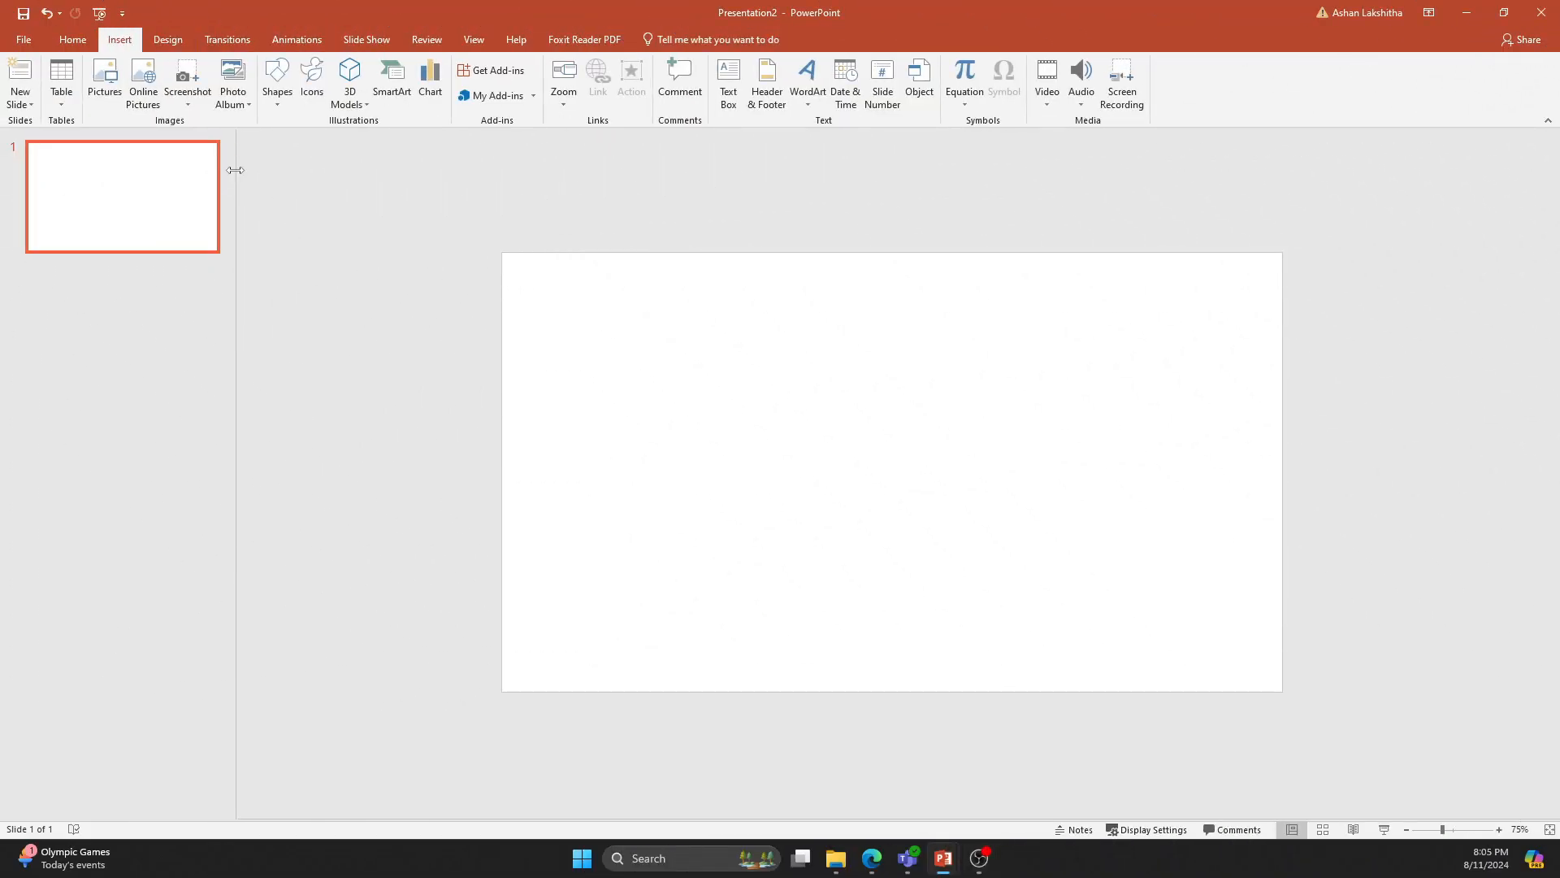
{"action": "left_click", "coordinate": [276, 82]}
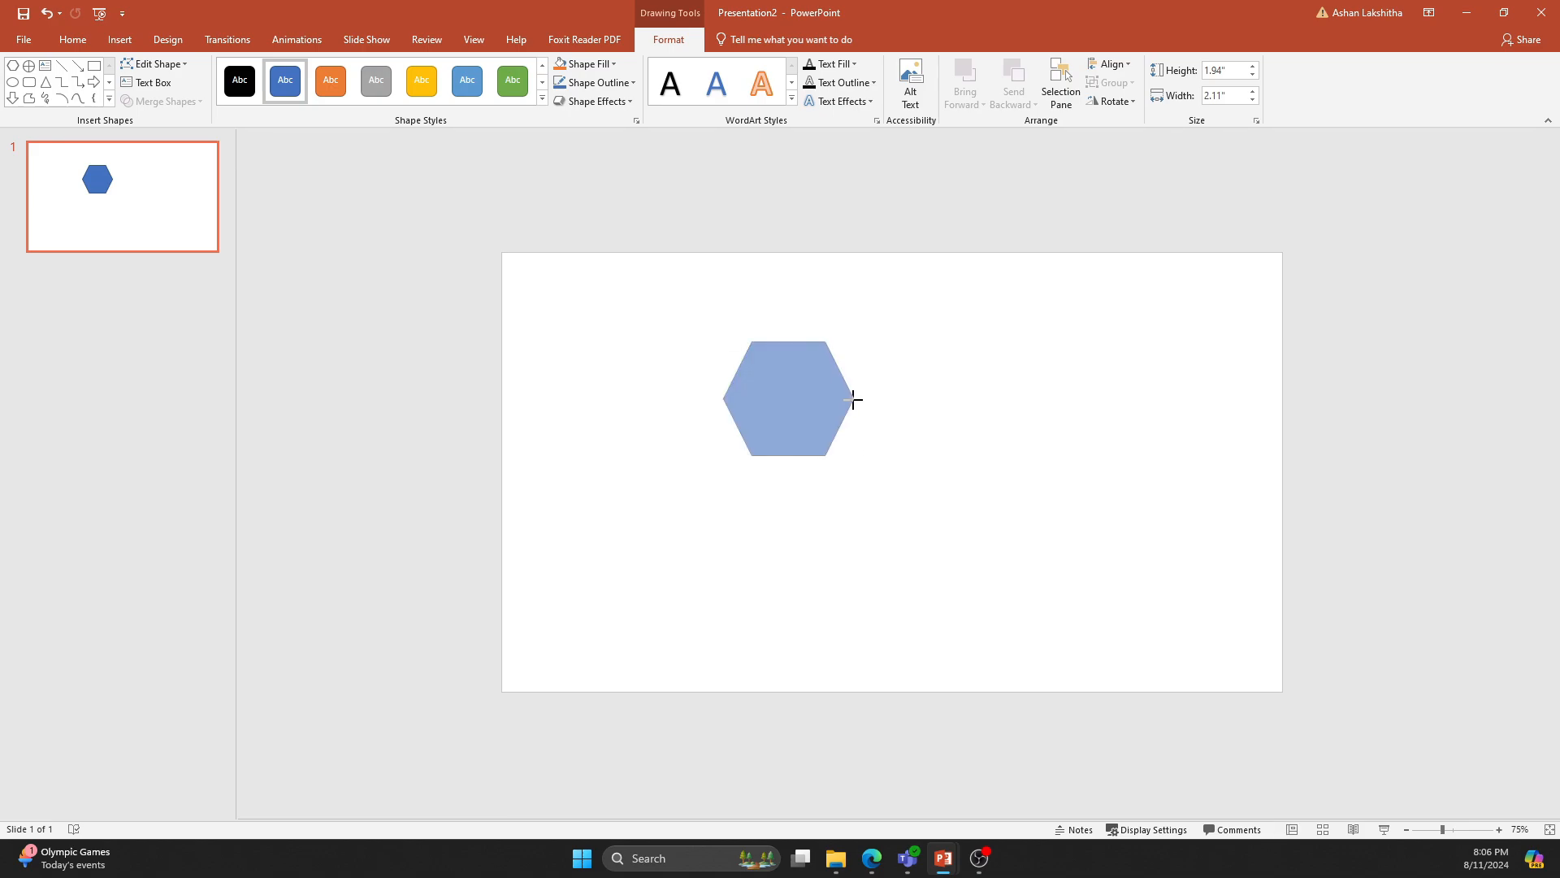
{"action": "left_click", "coordinate": [787, 398]}
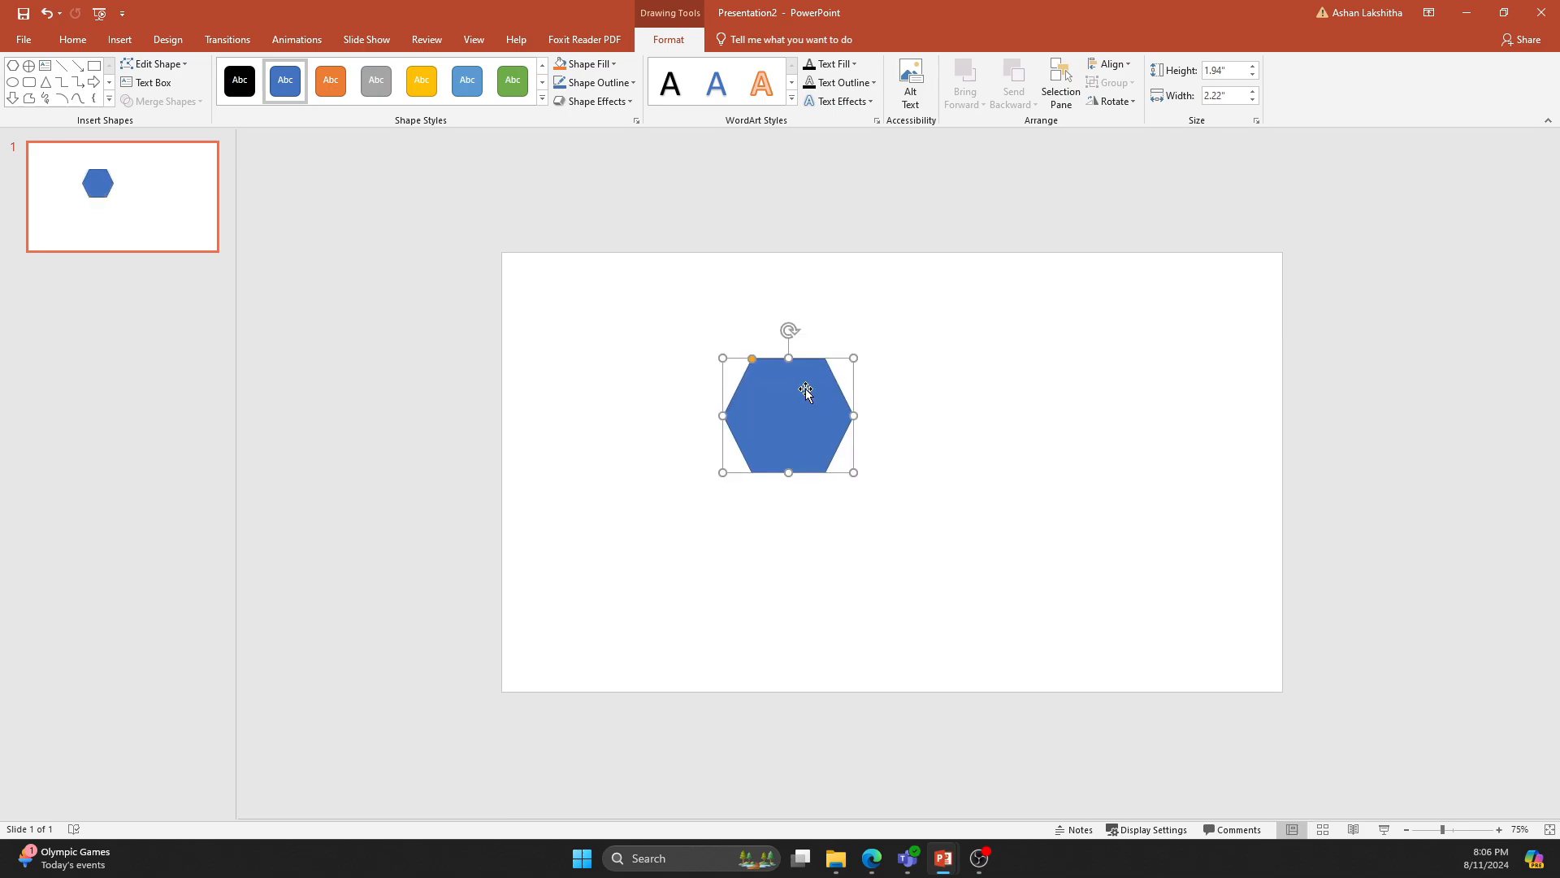
{"action": "left_click", "coordinate": [1115, 100]}
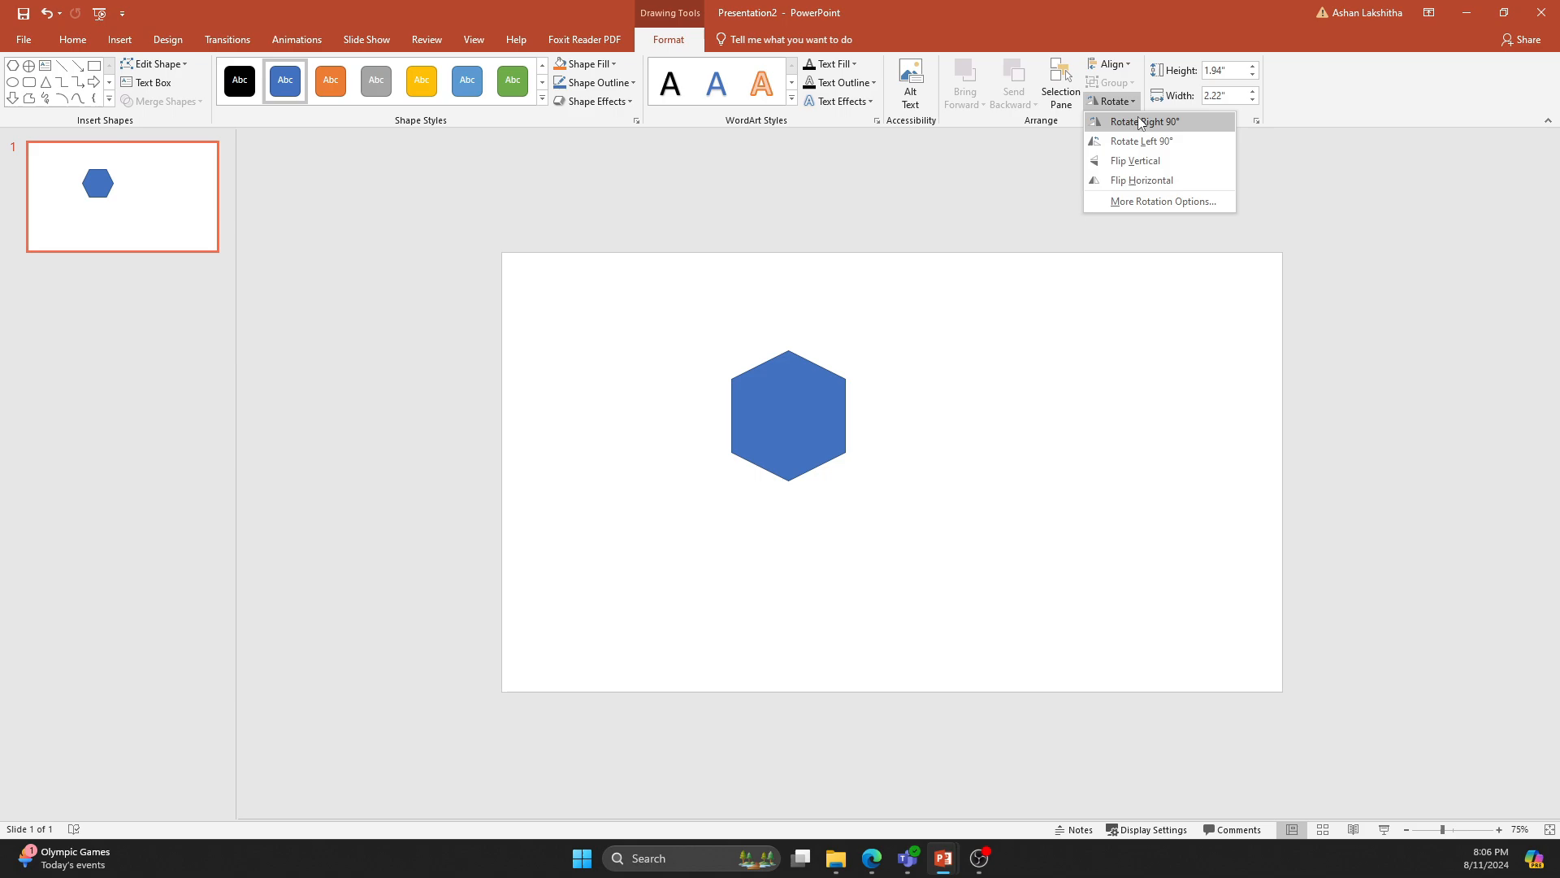
Bring up Format Shape for the hexagon with its Line settings expanded.
{"action": "right_click", "coordinate": [787, 414]}
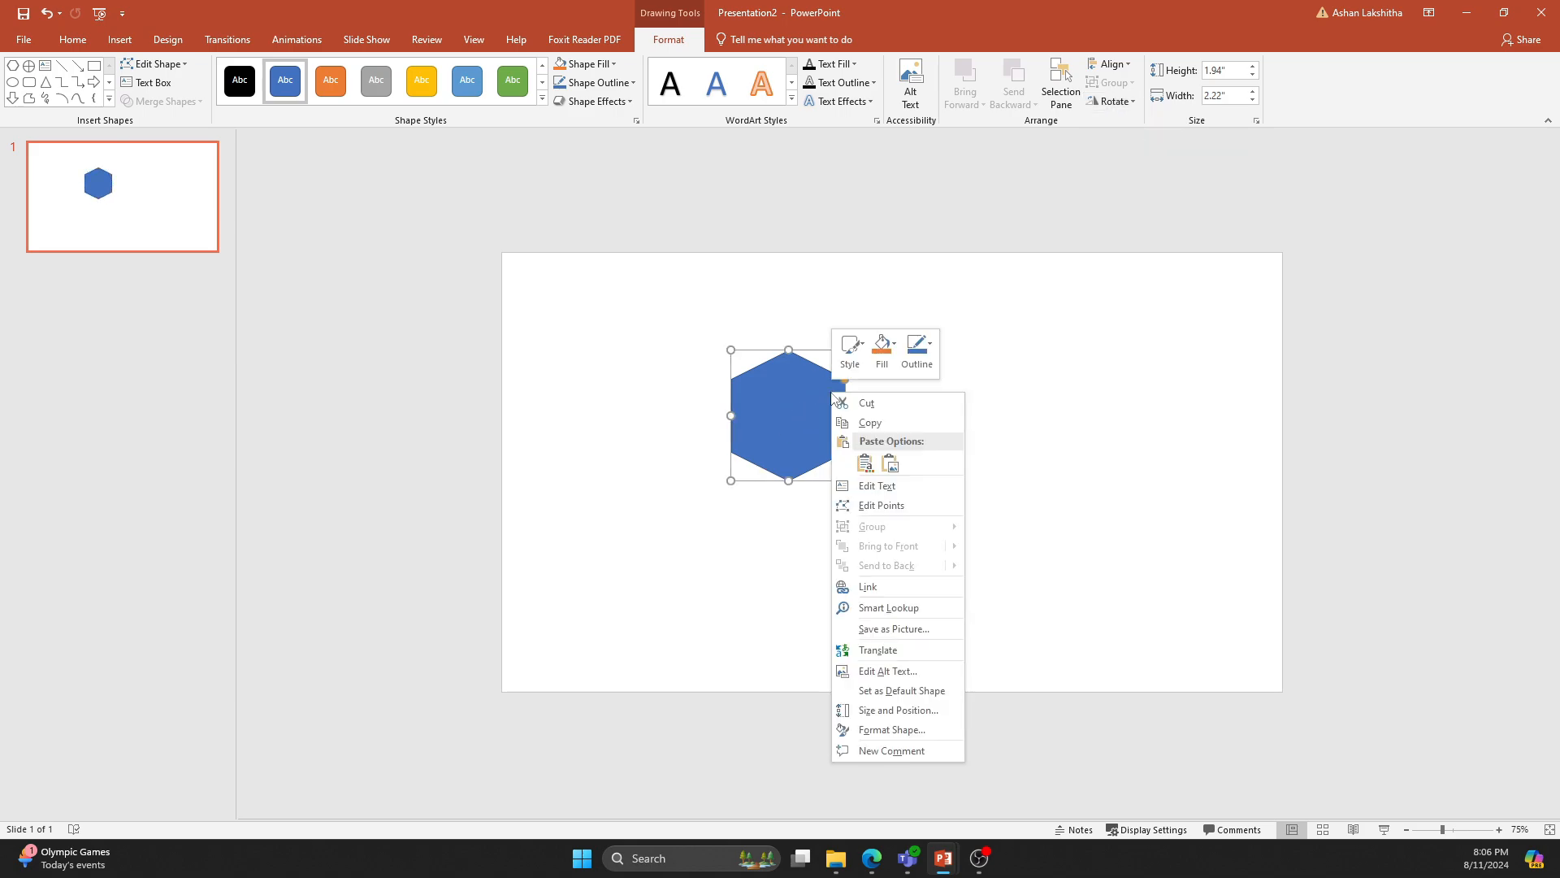
{"action": "mouse_move", "coordinate": [887, 672]}
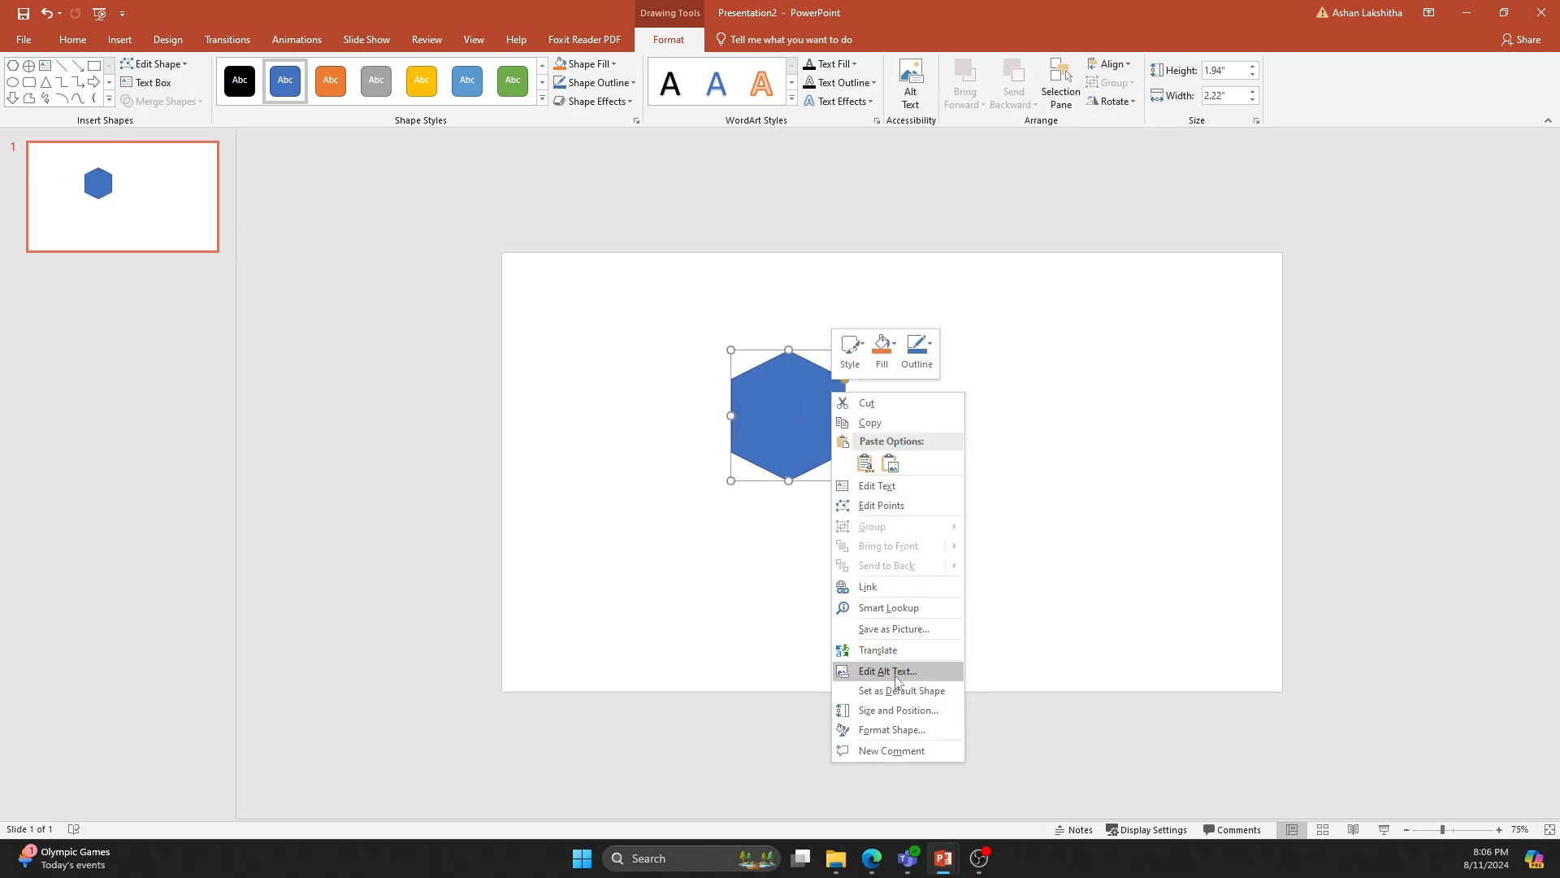
{"action": "left_click", "coordinate": [891, 730]}
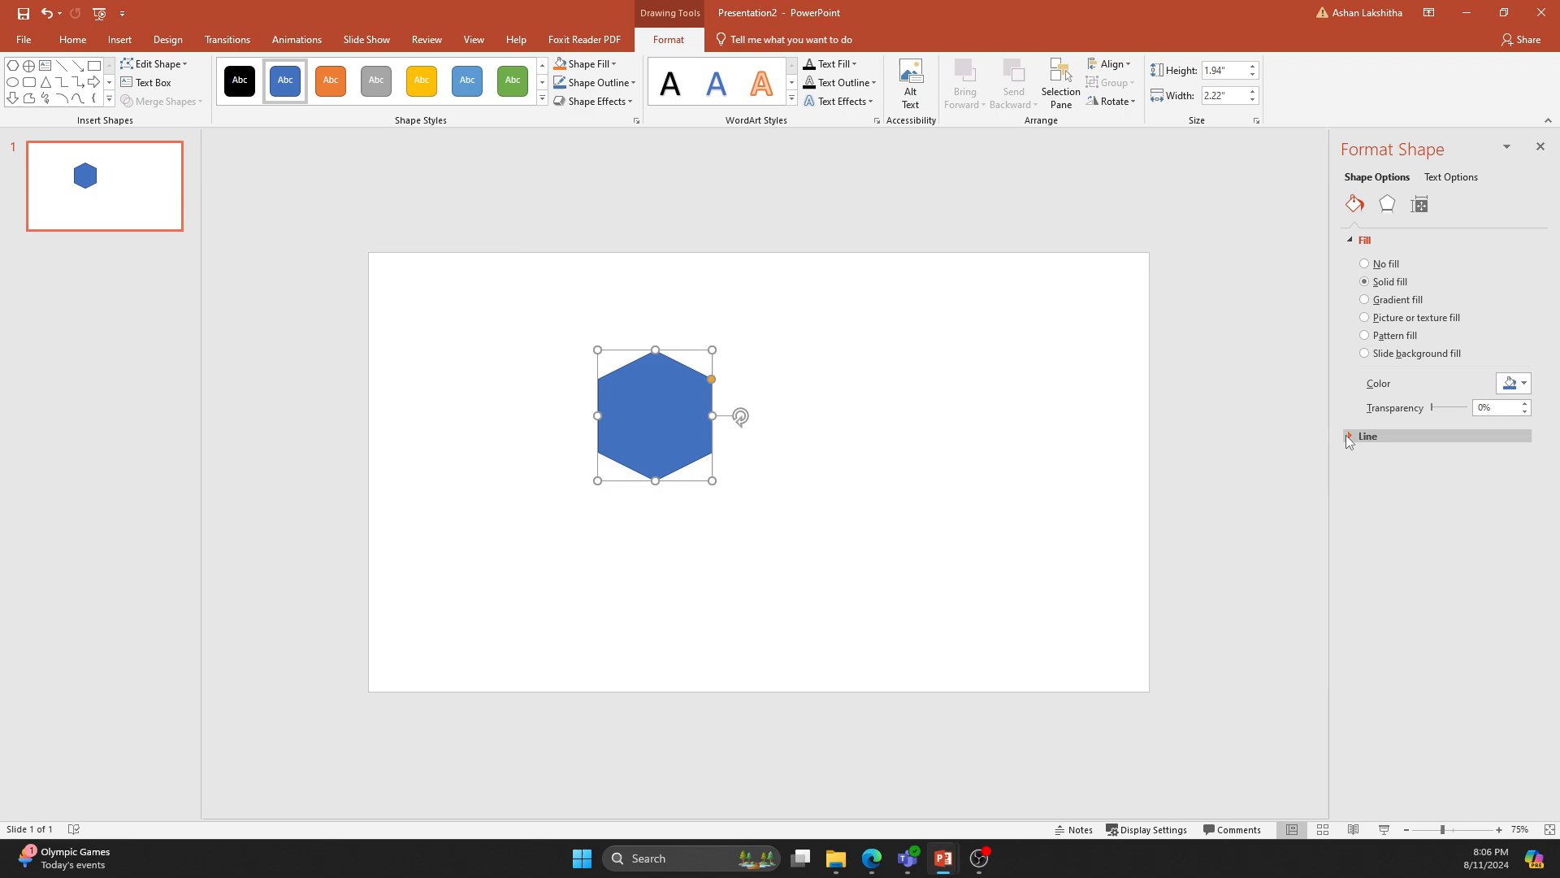
{"action": "left_click", "coordinate": [1367, 435]}
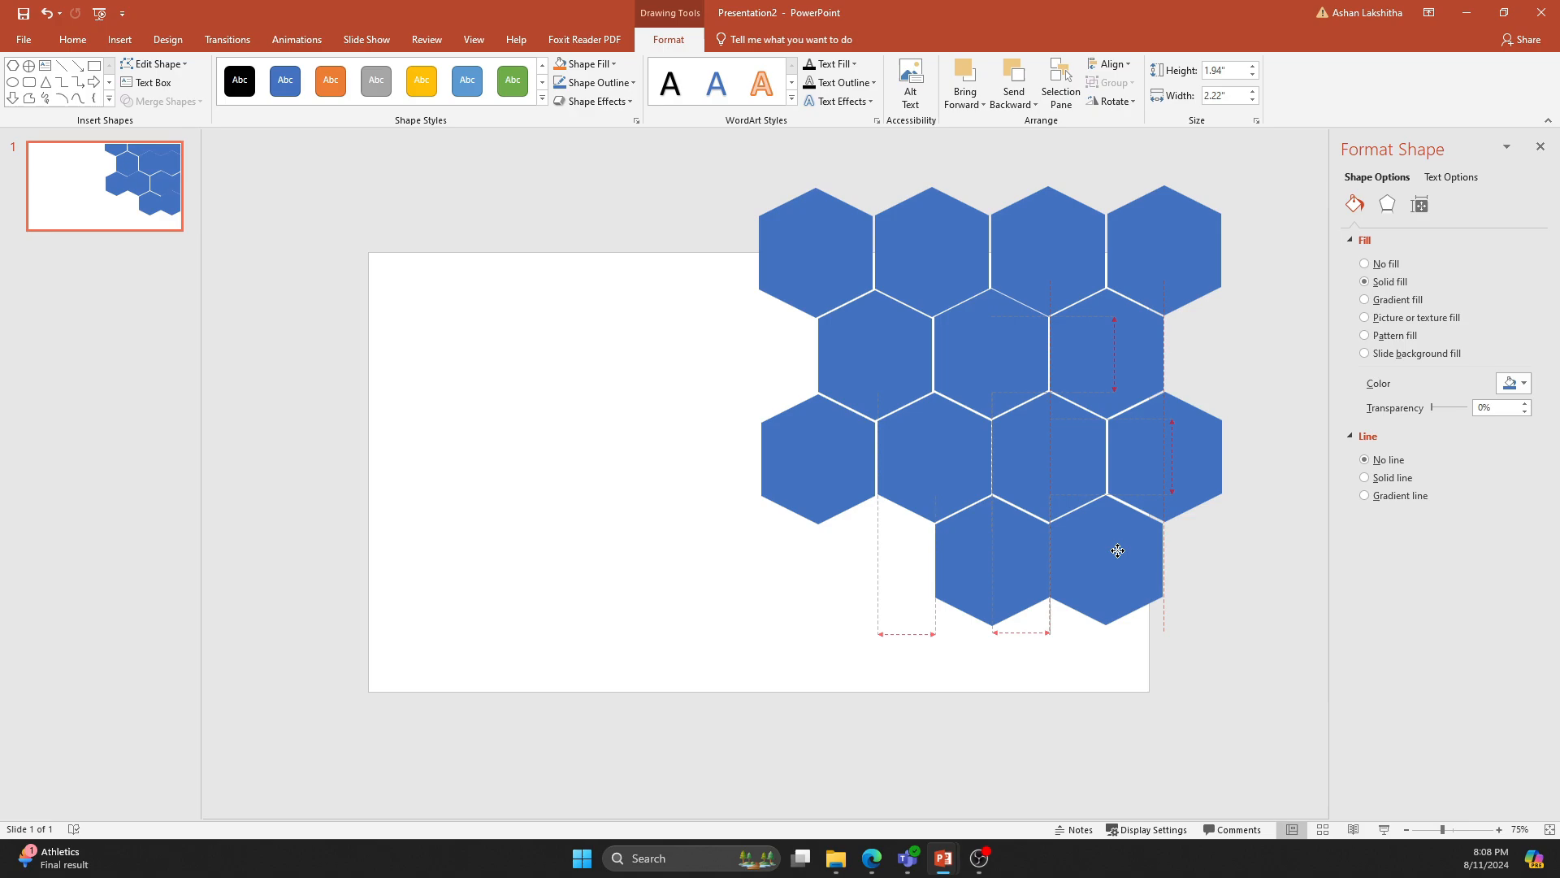
Copy the outline-free hexagon into staggered rows forming a honeycomb grid, then select them all.
{"action": "left_click", "coordinate": [1106, 561]}
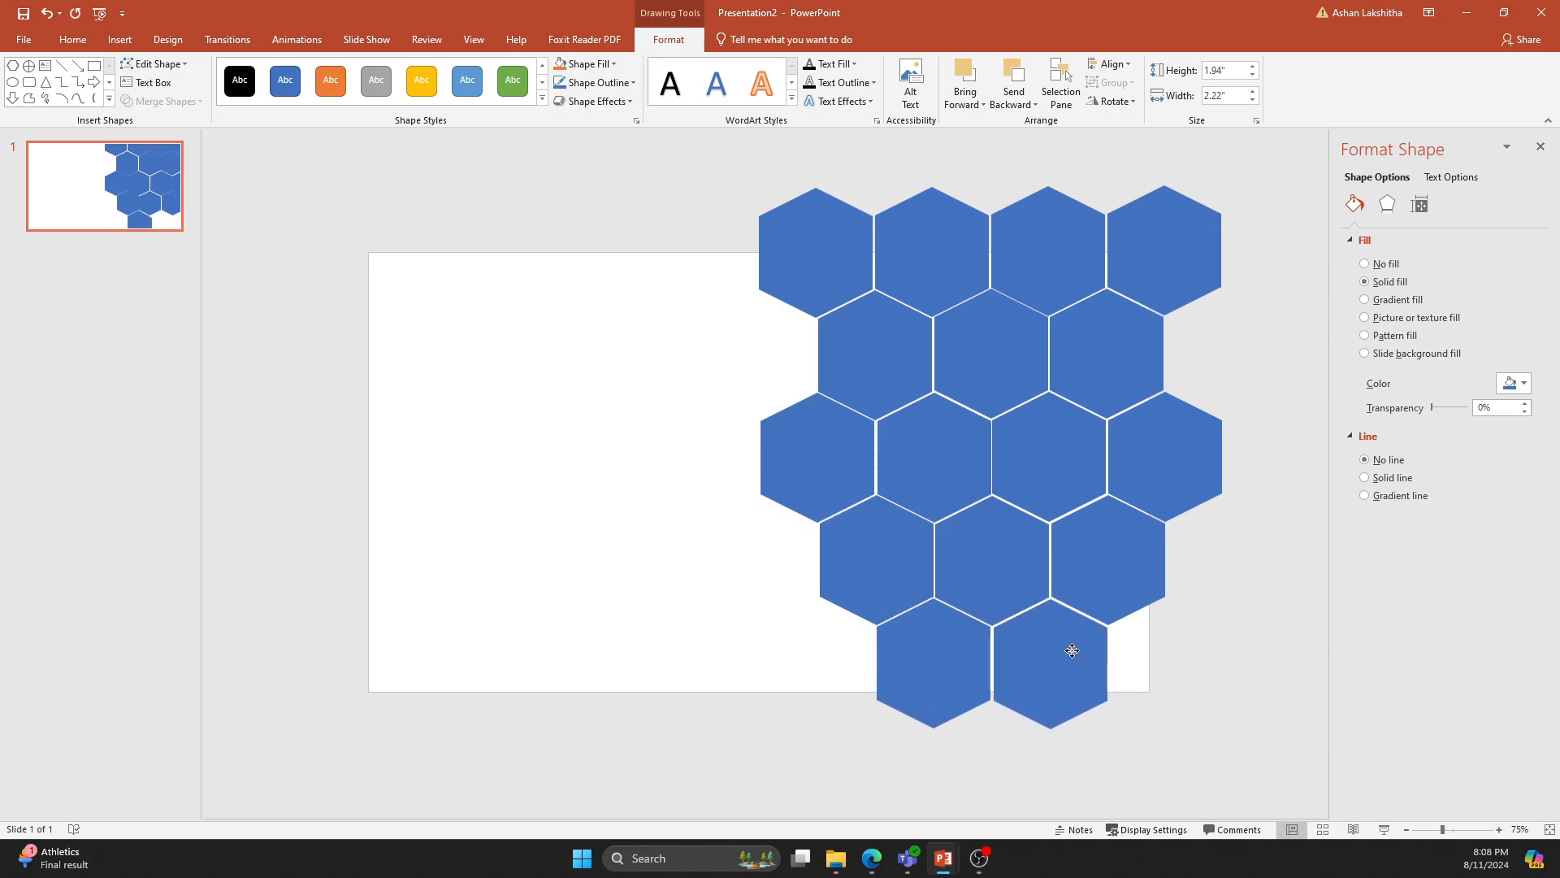
{"action": "left_click", "coordinate": [1167, 663]}
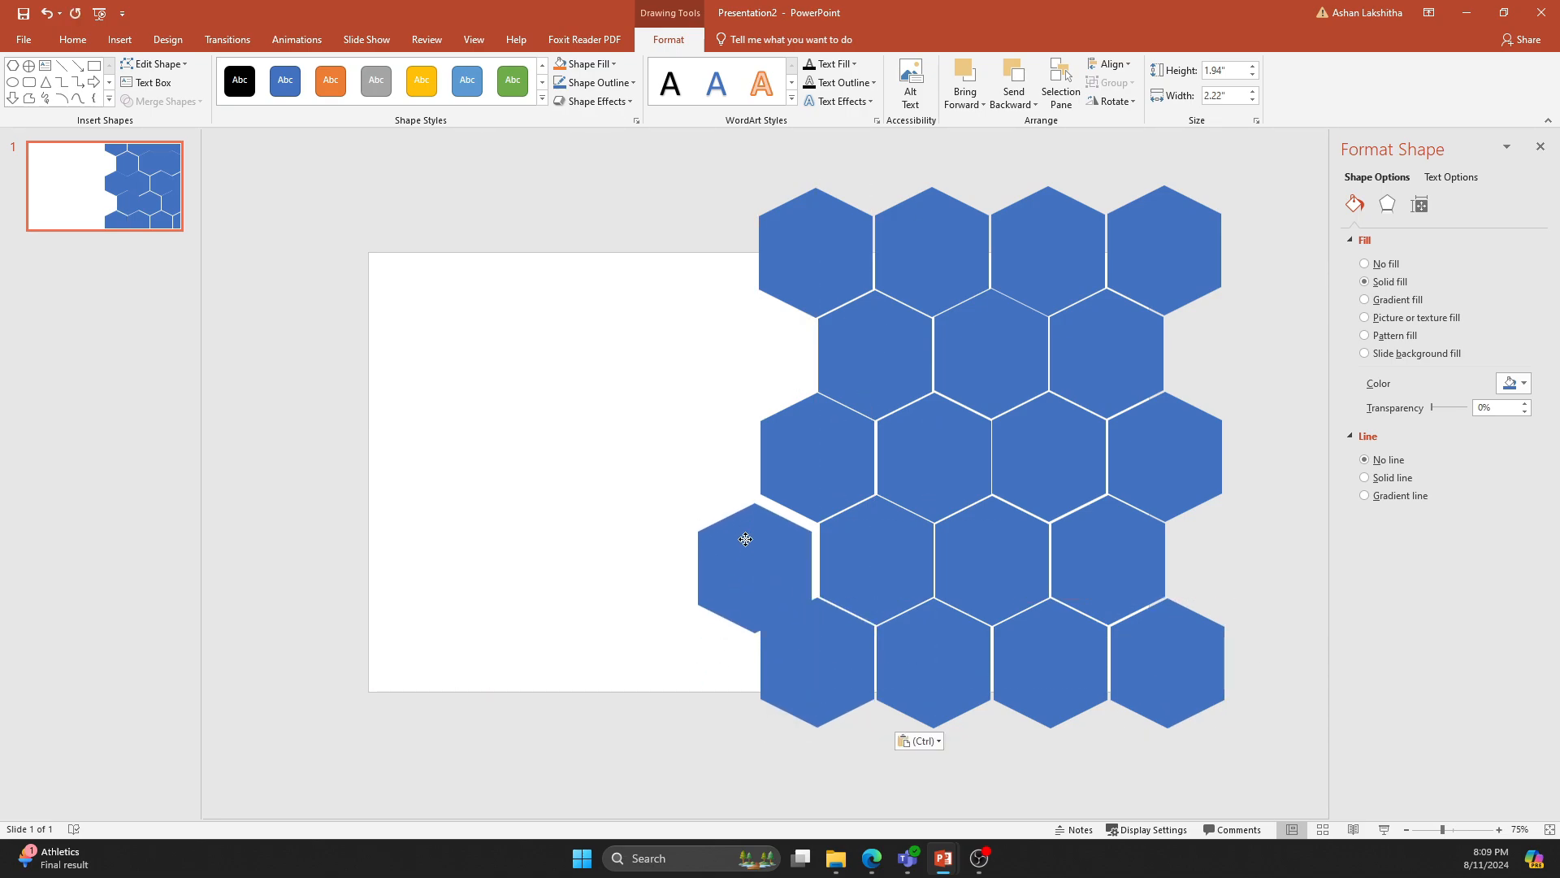
{"action": "left_click", "coordinate": [746, 538]}
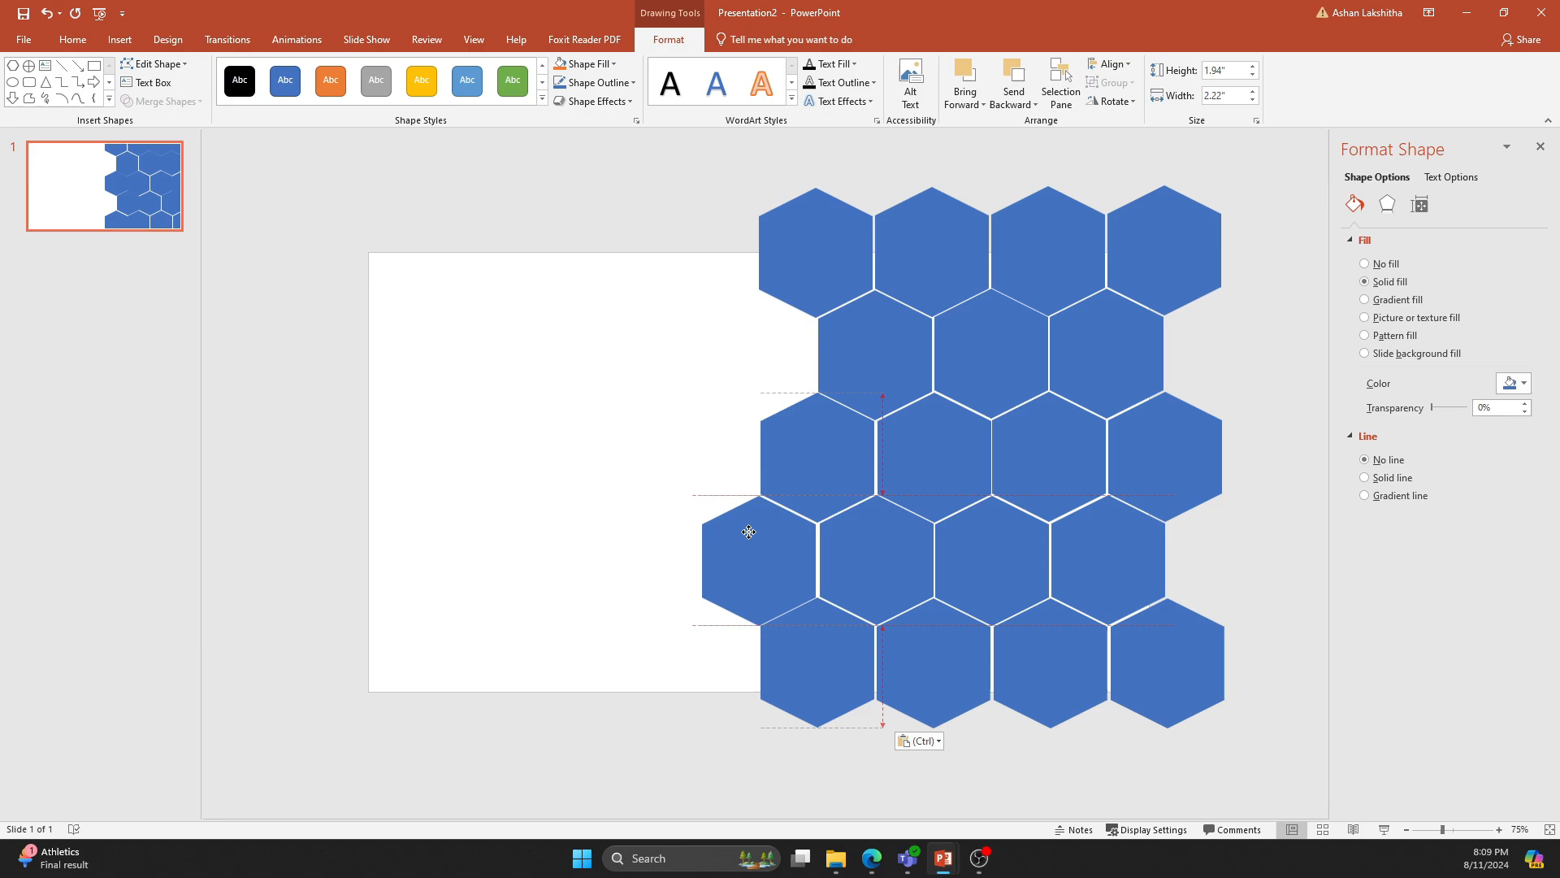
{"action": "left_click", "coordinate": [874, 559]}
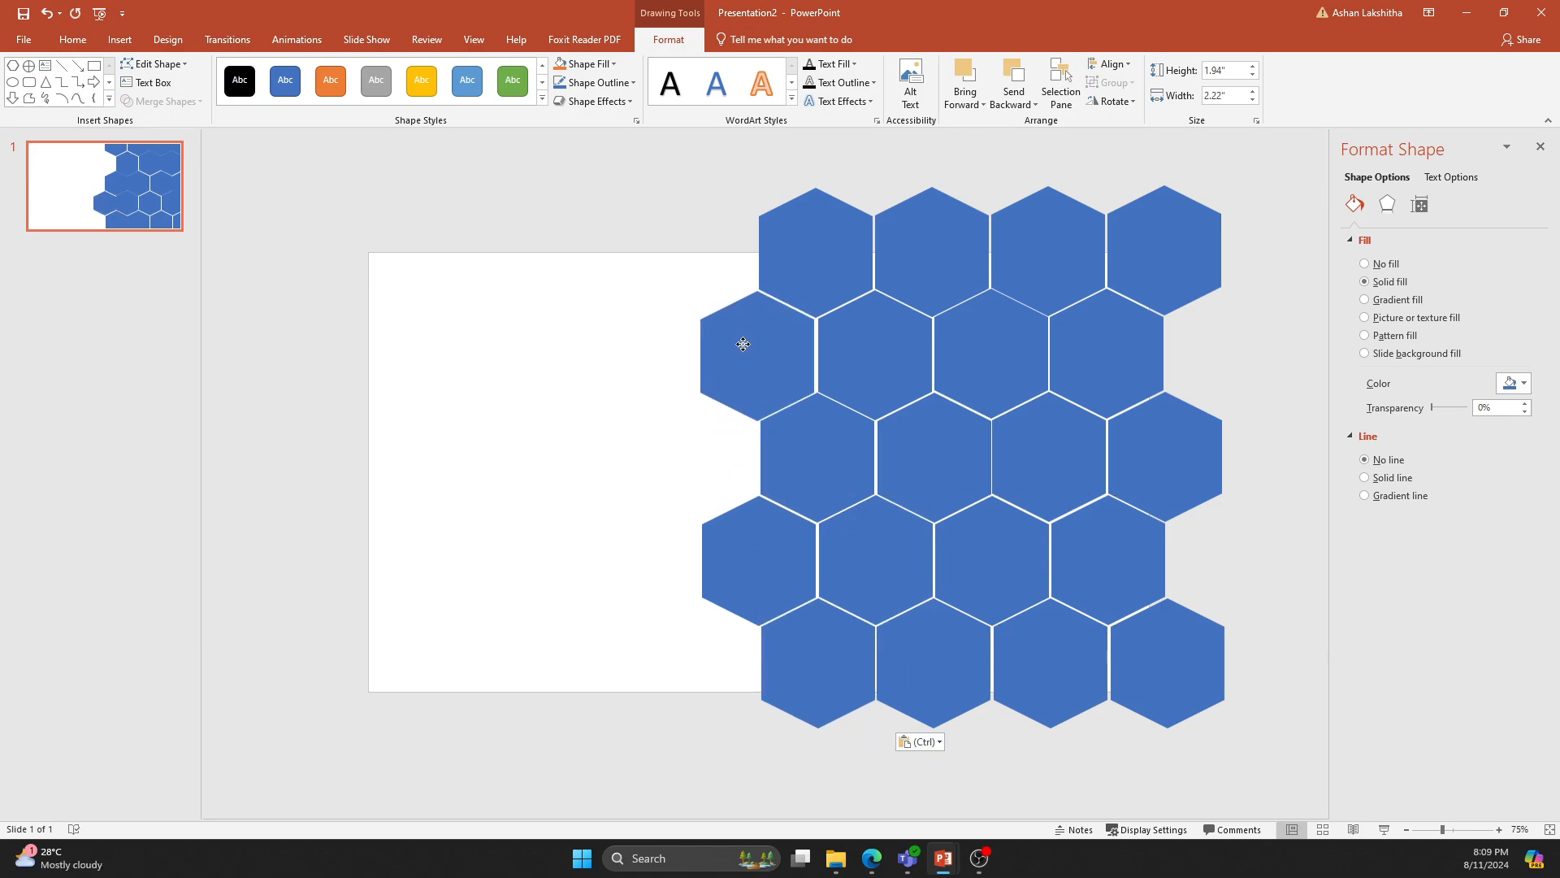
{"action": "mouse_move", "coordinate": [876, 332]}
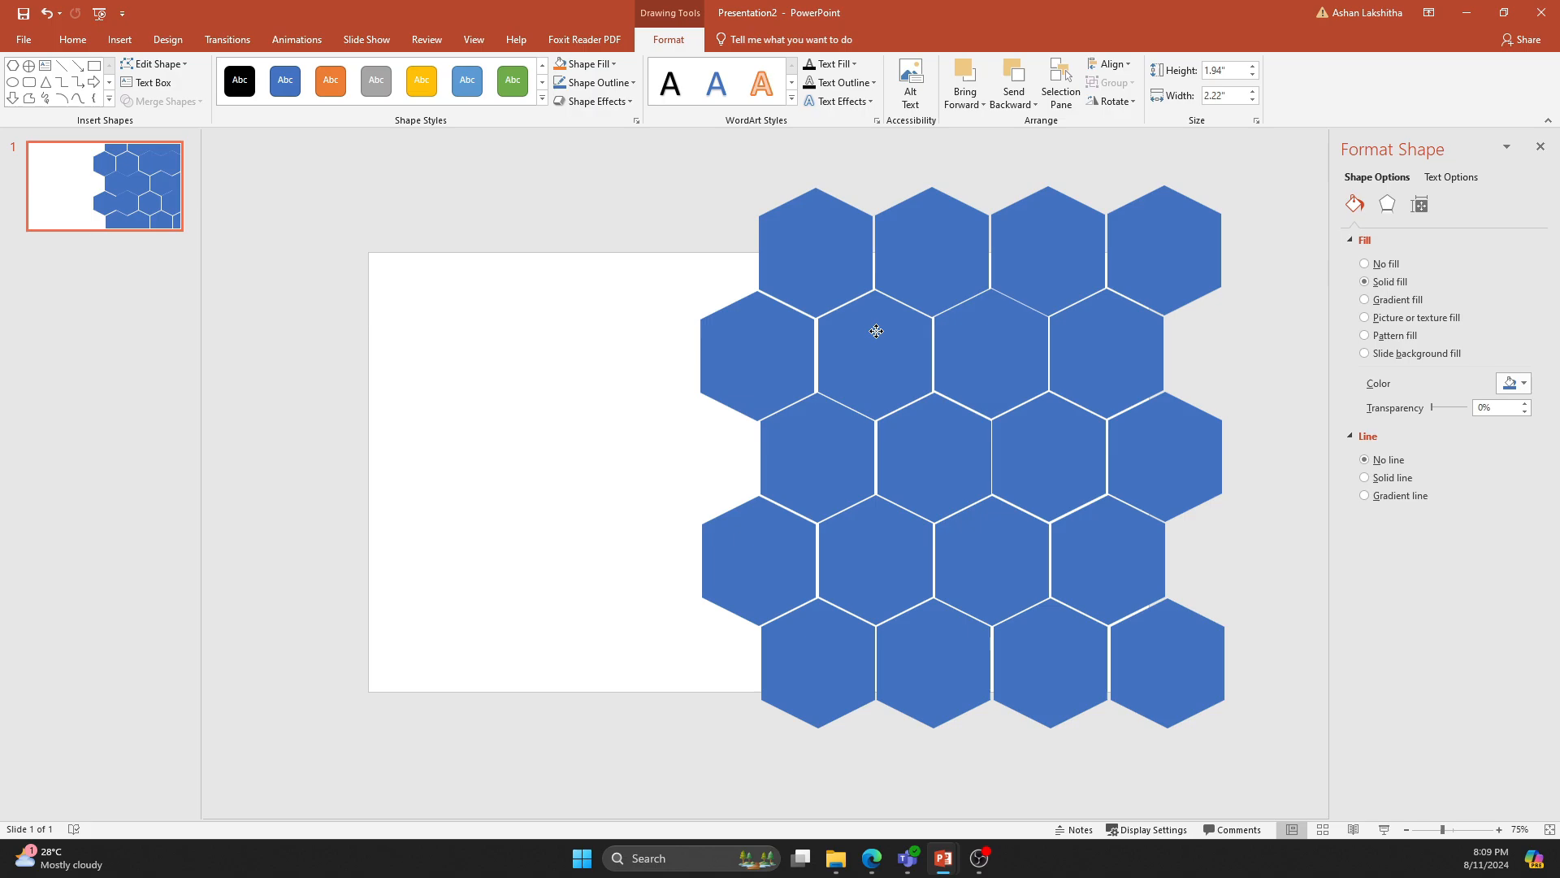
{"action": "left_click", "coordinate": [543, 497]}
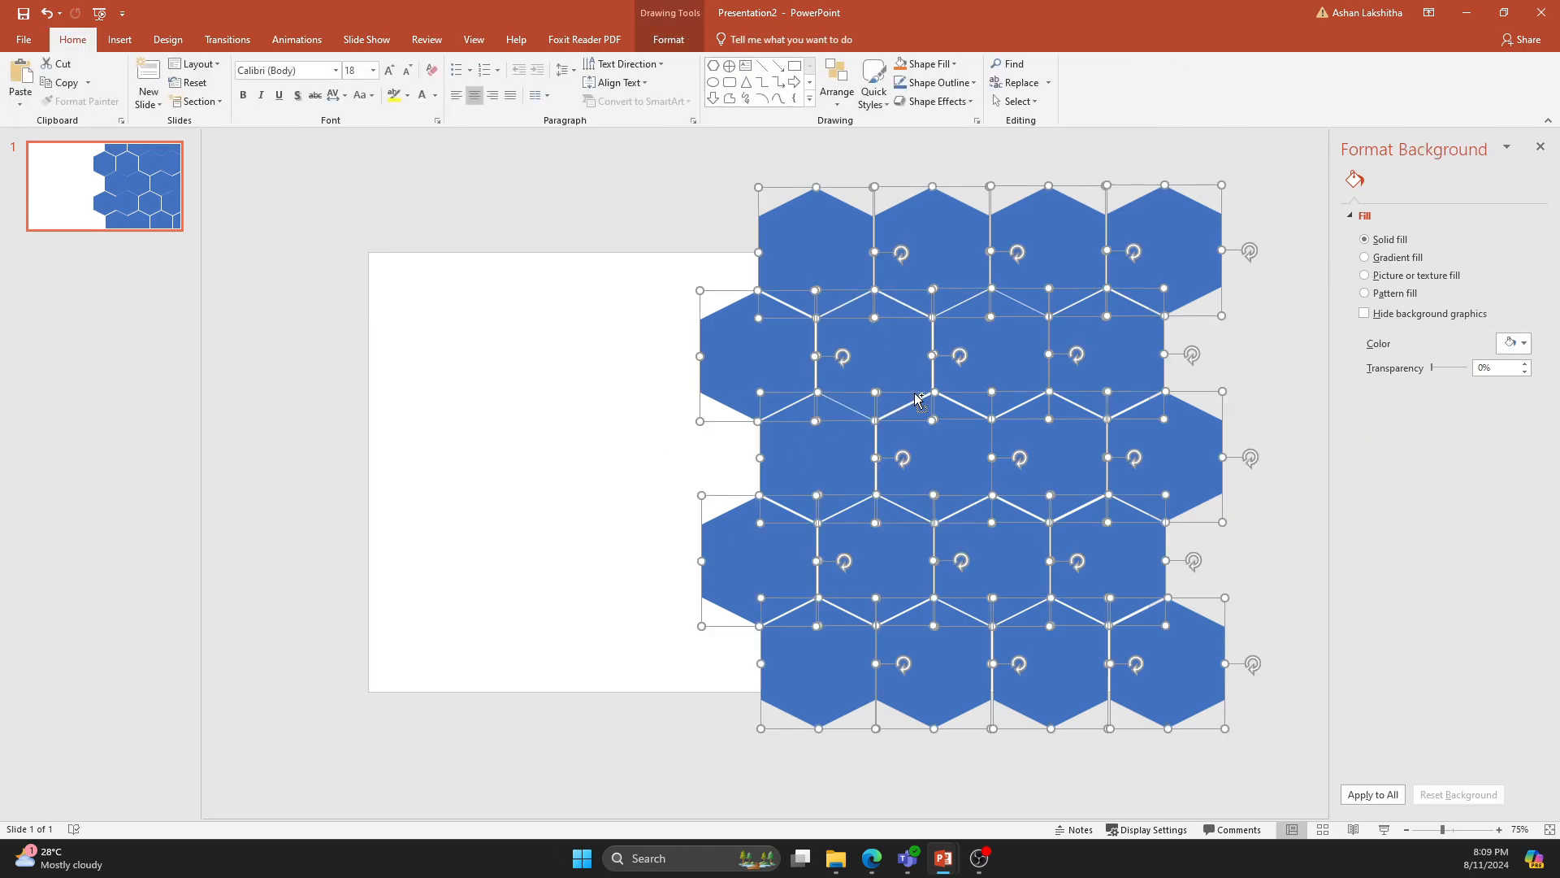
Merge the hexagons into one shape and fill it with the cliff photo, unticking Rotate with shape.
{"action": "left_click", "coordinate": [668, 39]}
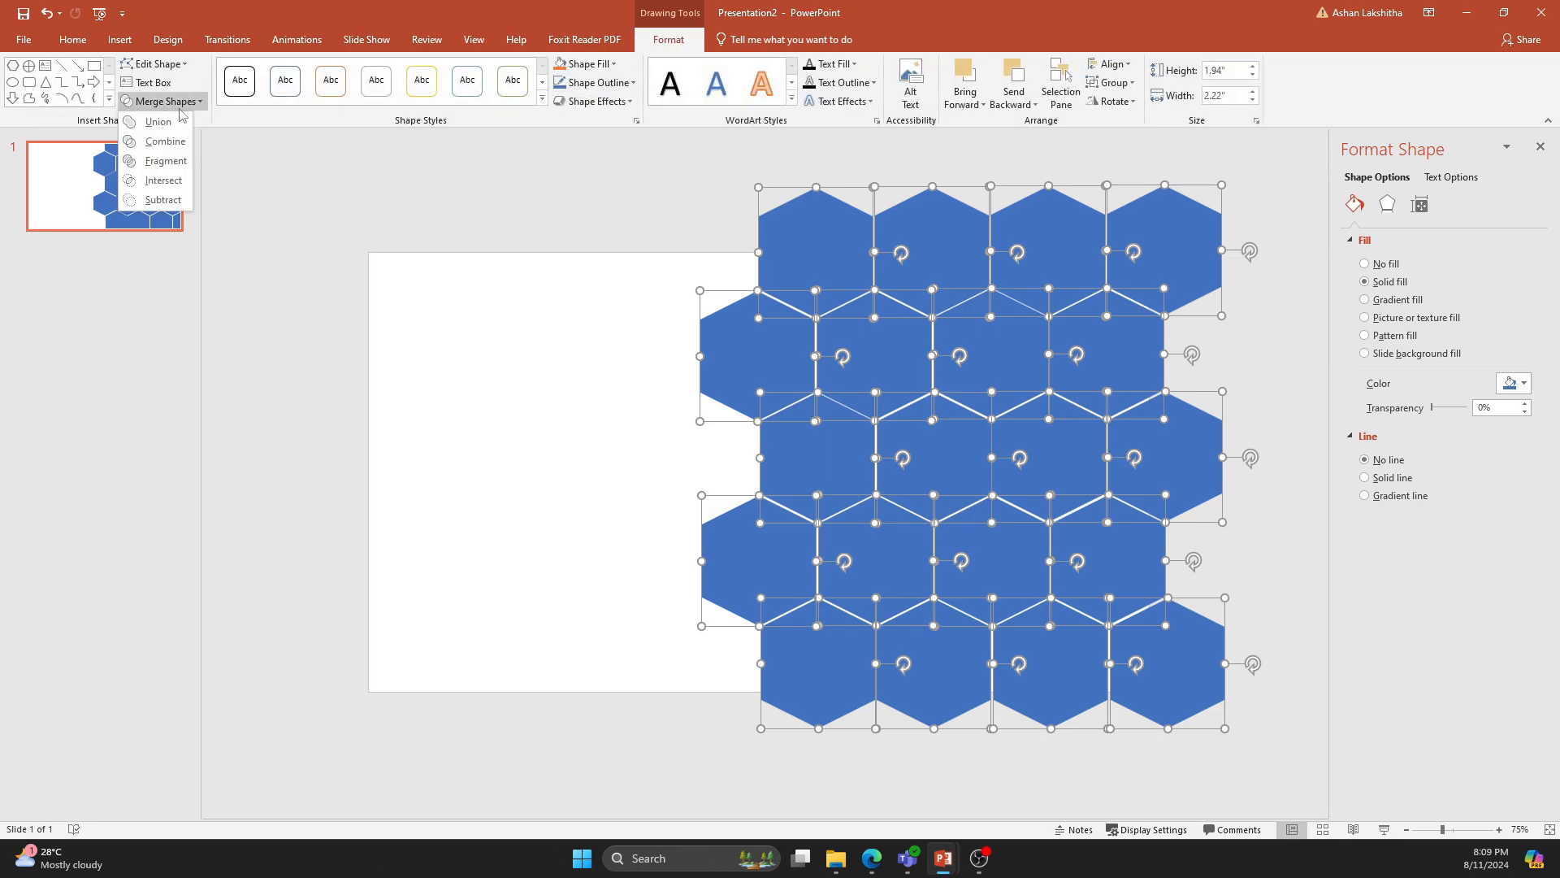
{"action": "left_click", "coordinate": [156, 122]}
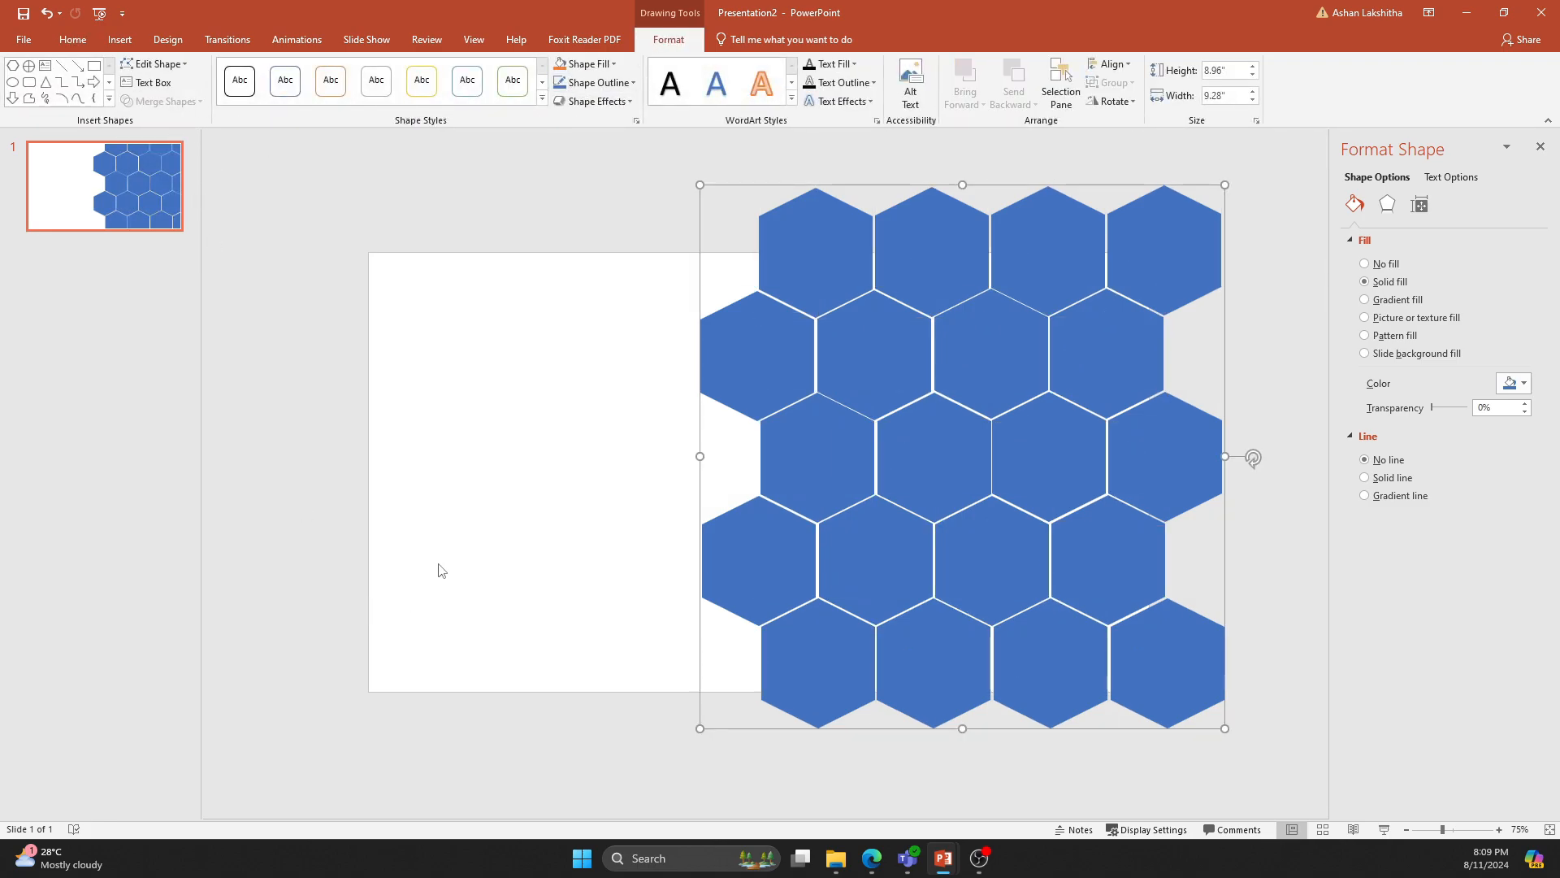
{"action": "left_click", "coordinate": [1364, 317]}
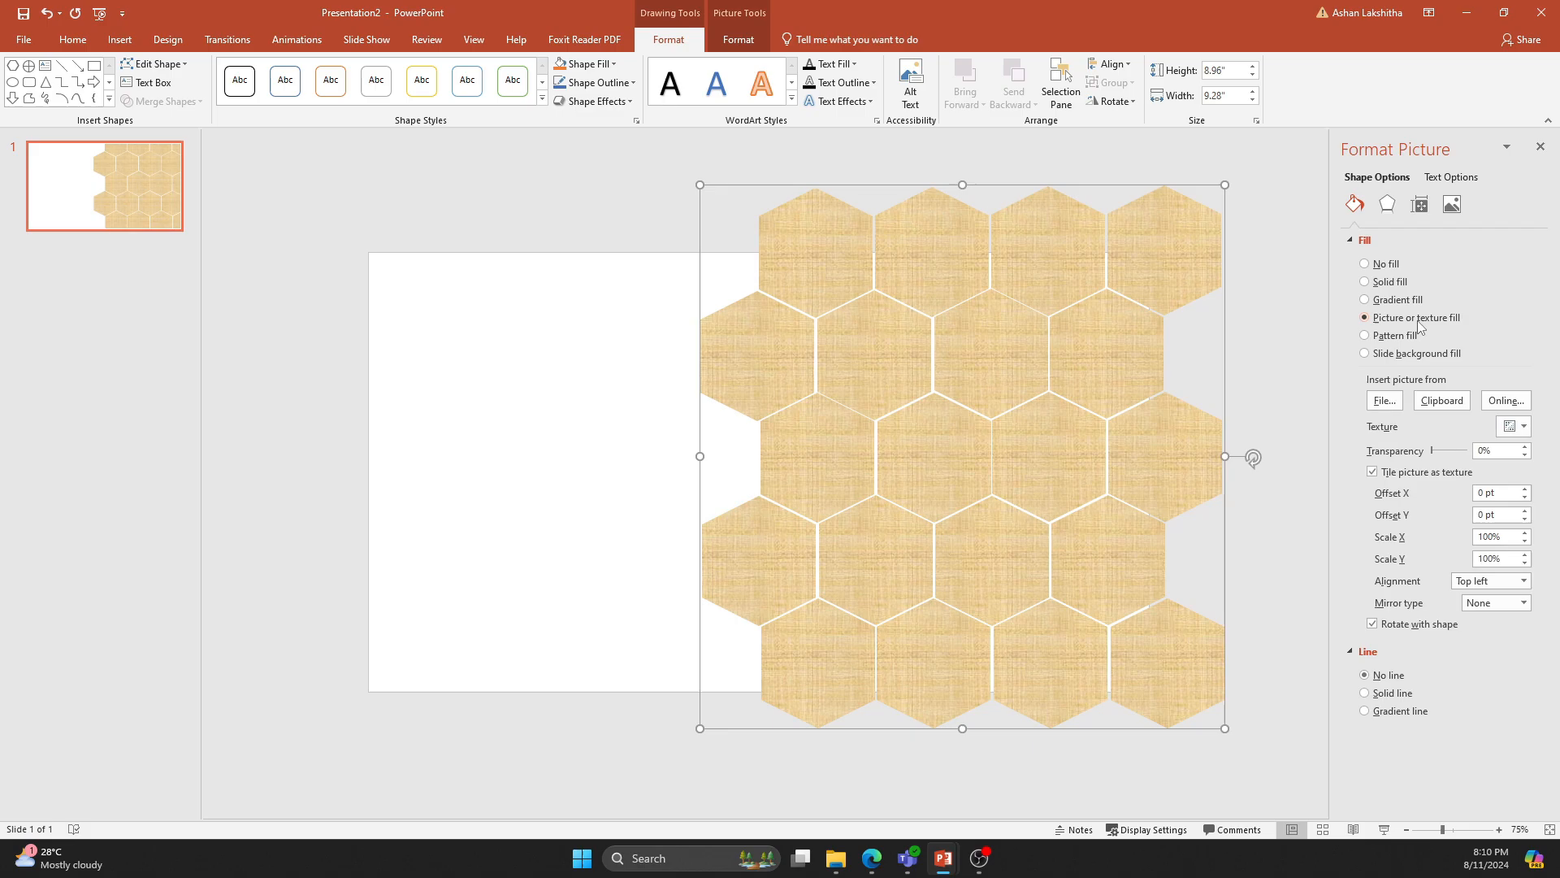
{"action": "left_click", "coordinate": [1383, 400]}
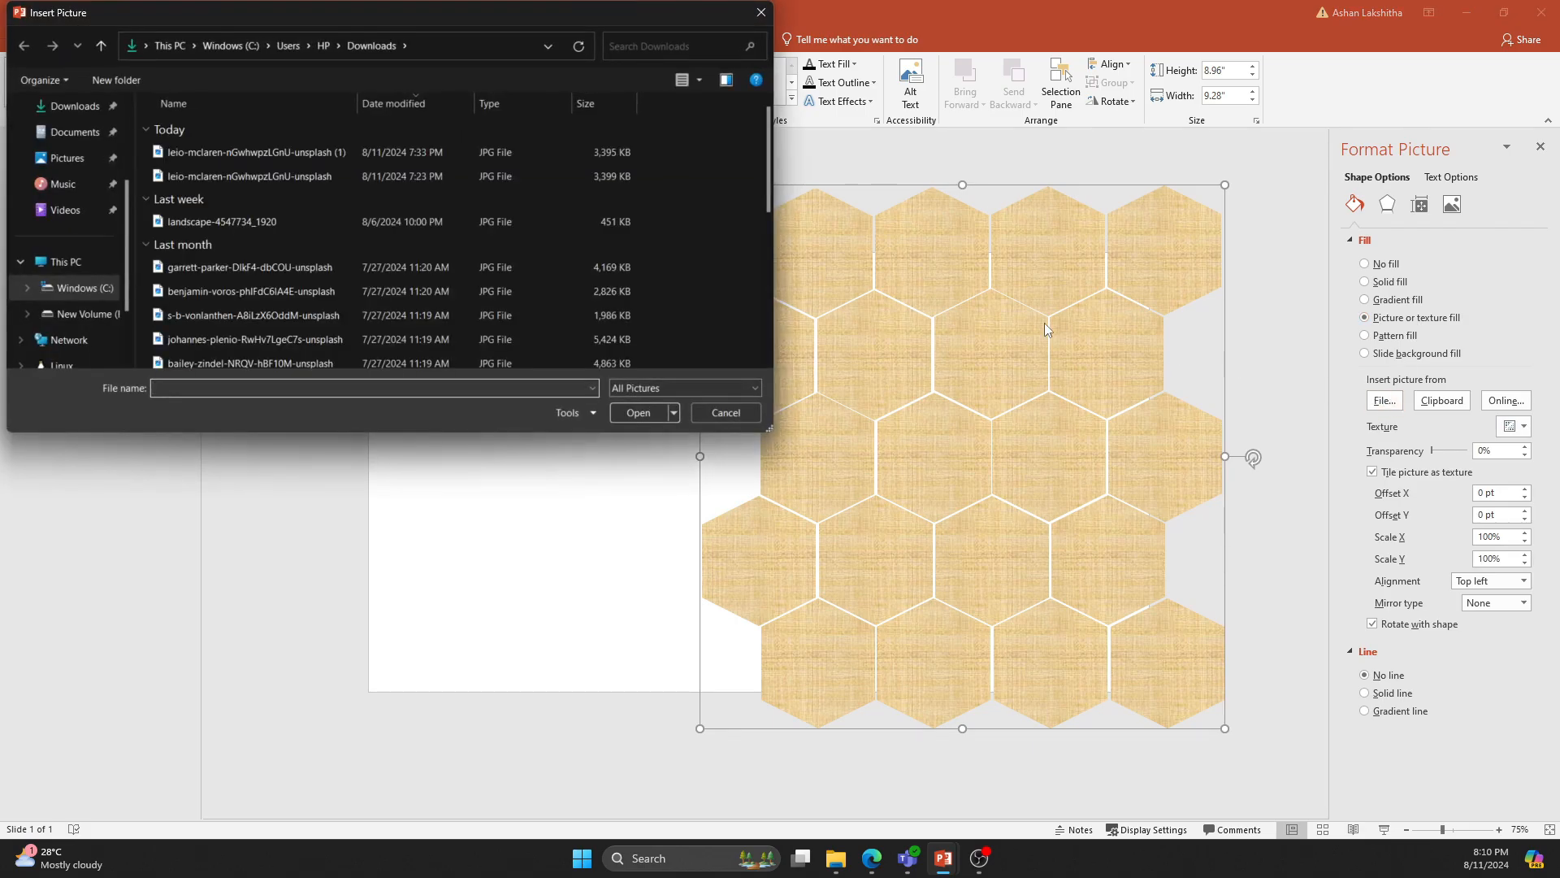
{"action": "left_click", "coordinate": [254, 151]}
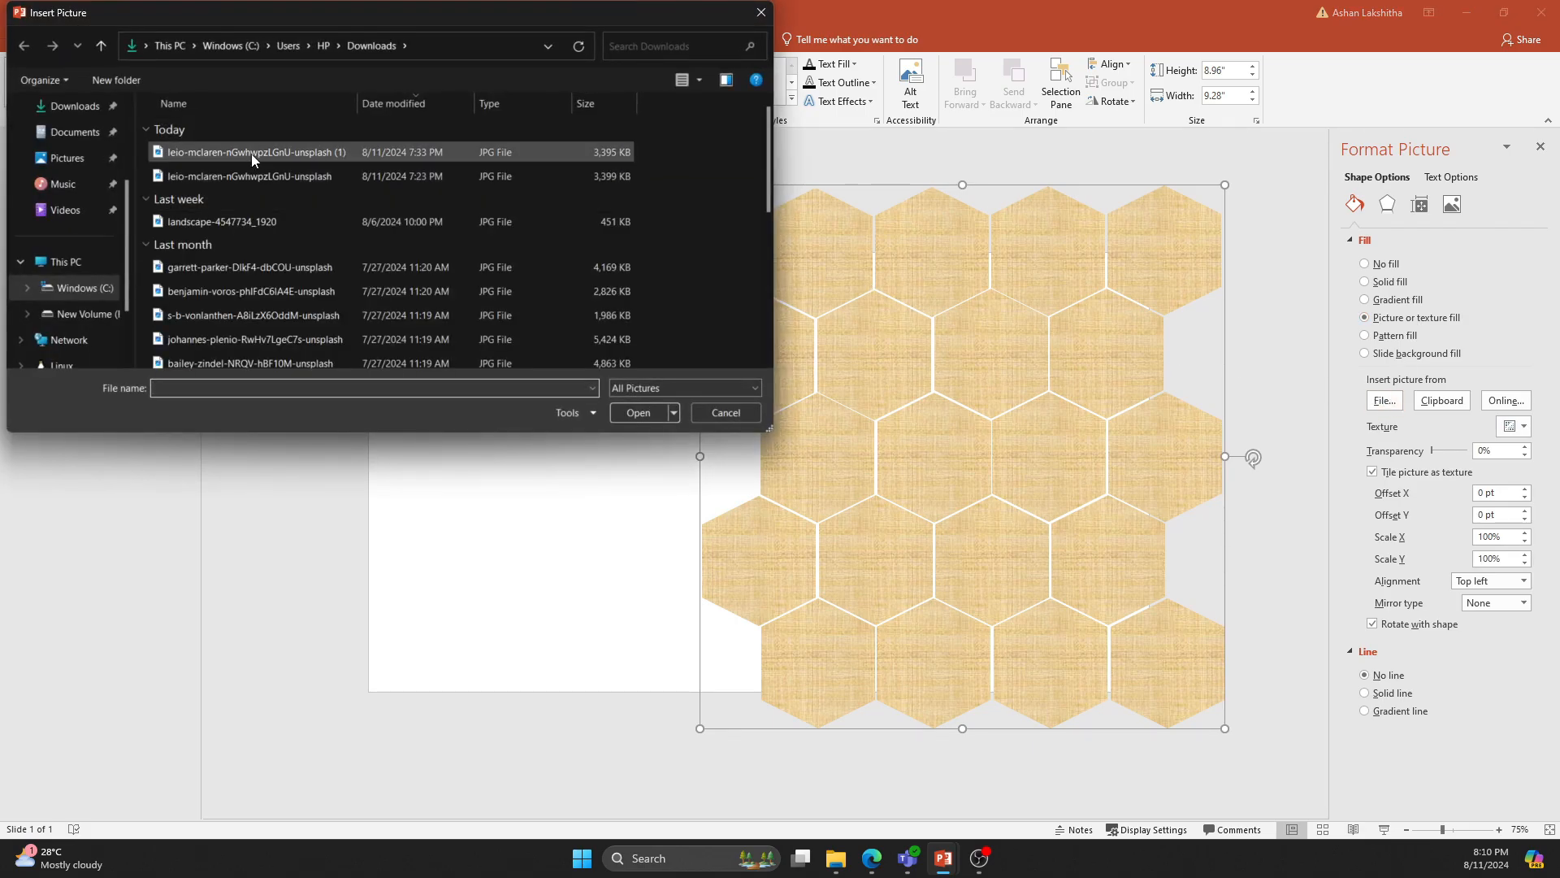
{"action": "left_click", "coordinate": [638, 411]}
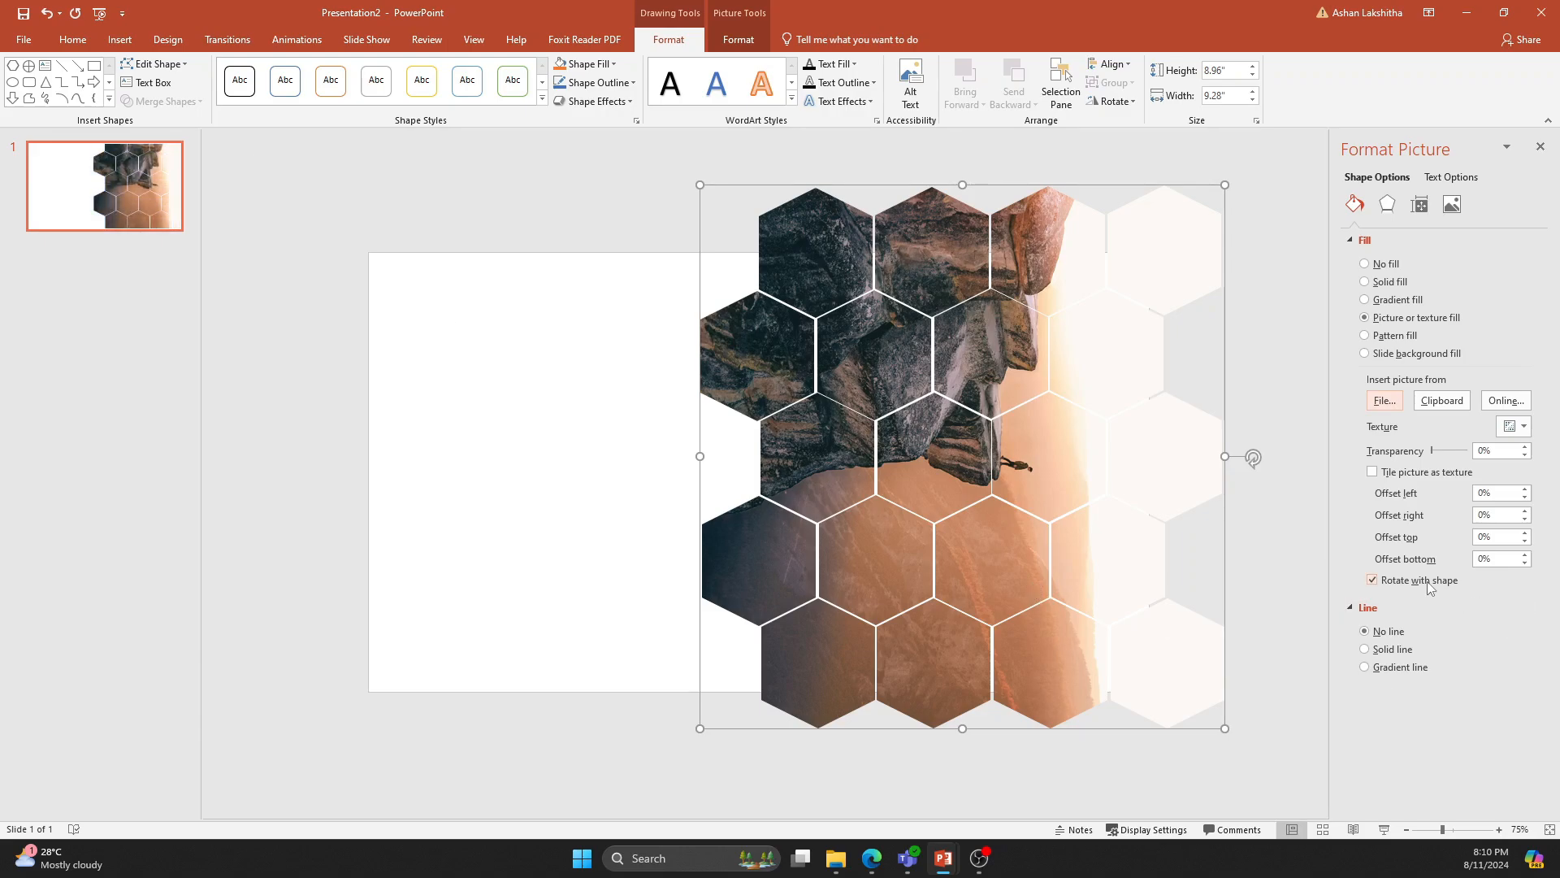
{"action": "left_click", "coordinate": [1374, 580]}
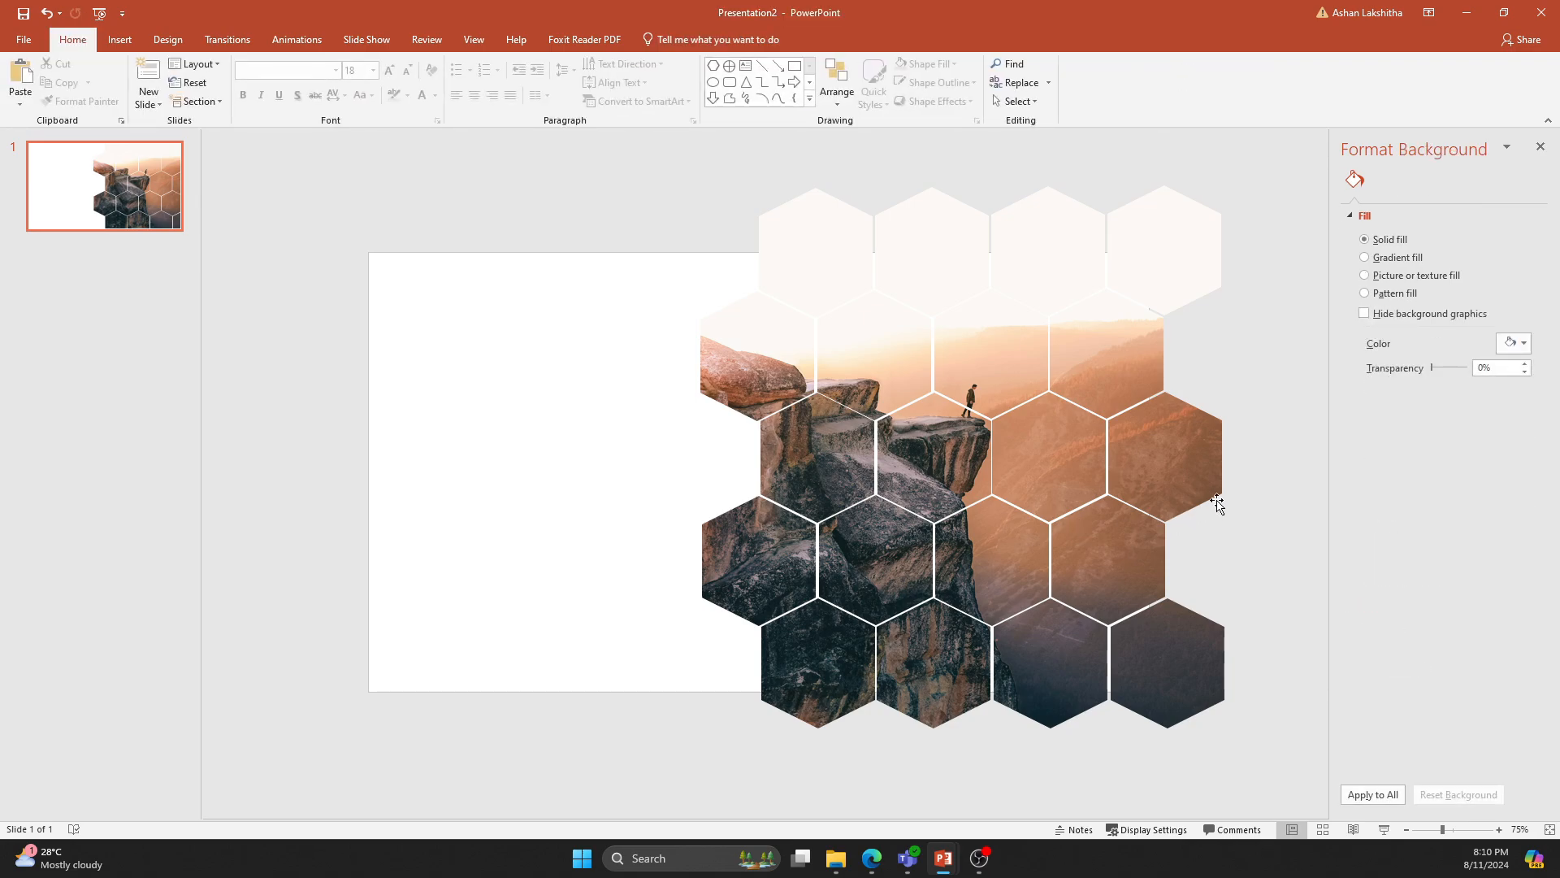
Set the slide background to solid yellow and draw a small hexagon at the top-left.
{"action": "left_click", "coordinate": [1522, 343]}
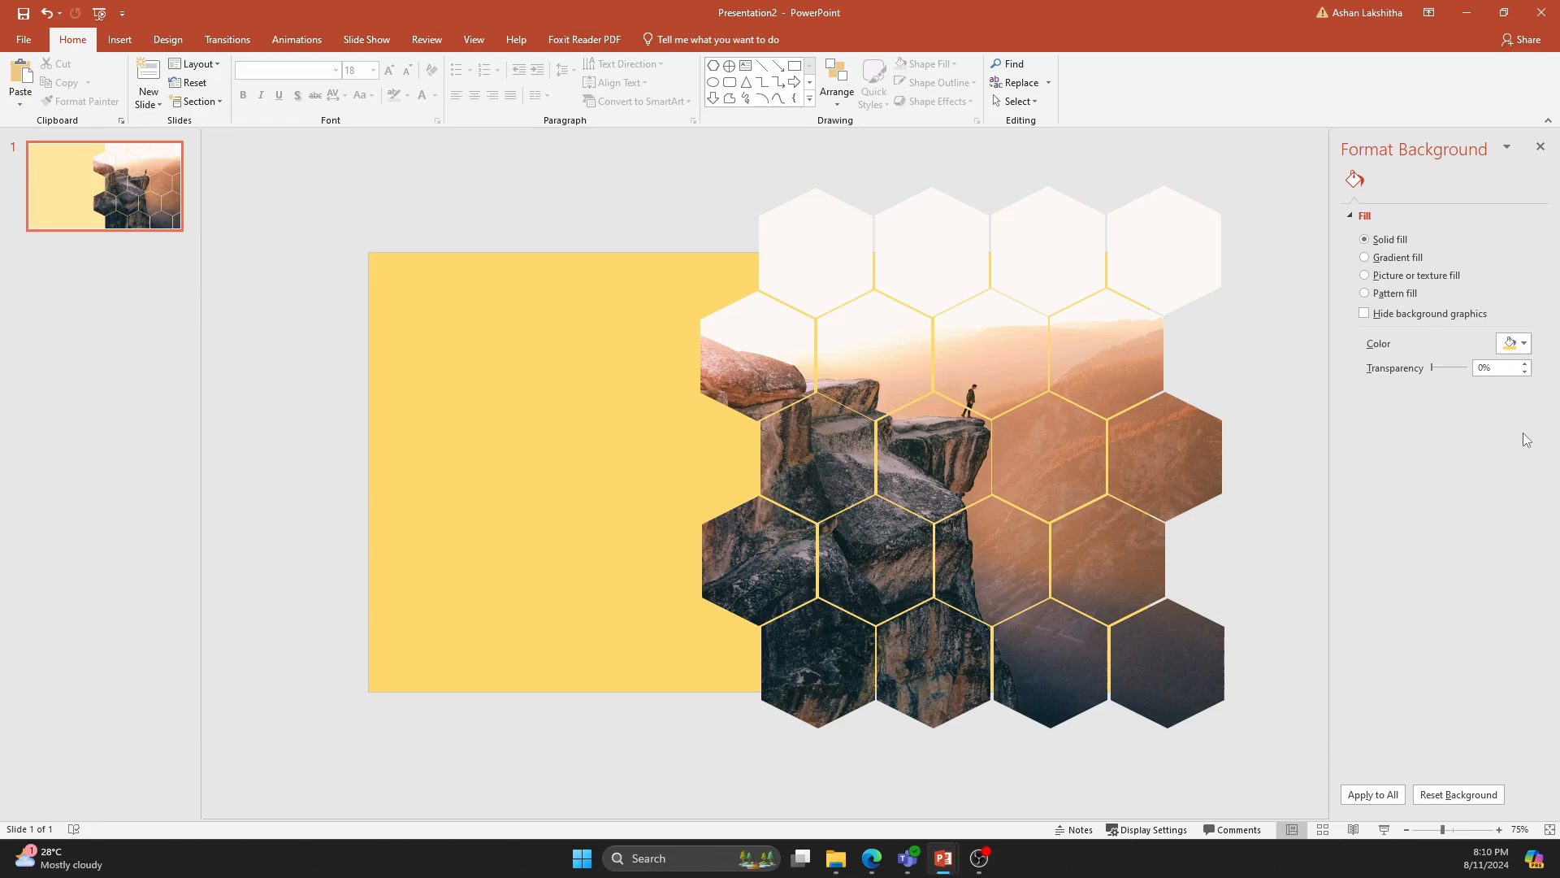
{"action": "left_click", "coordinate": [118, 40]}
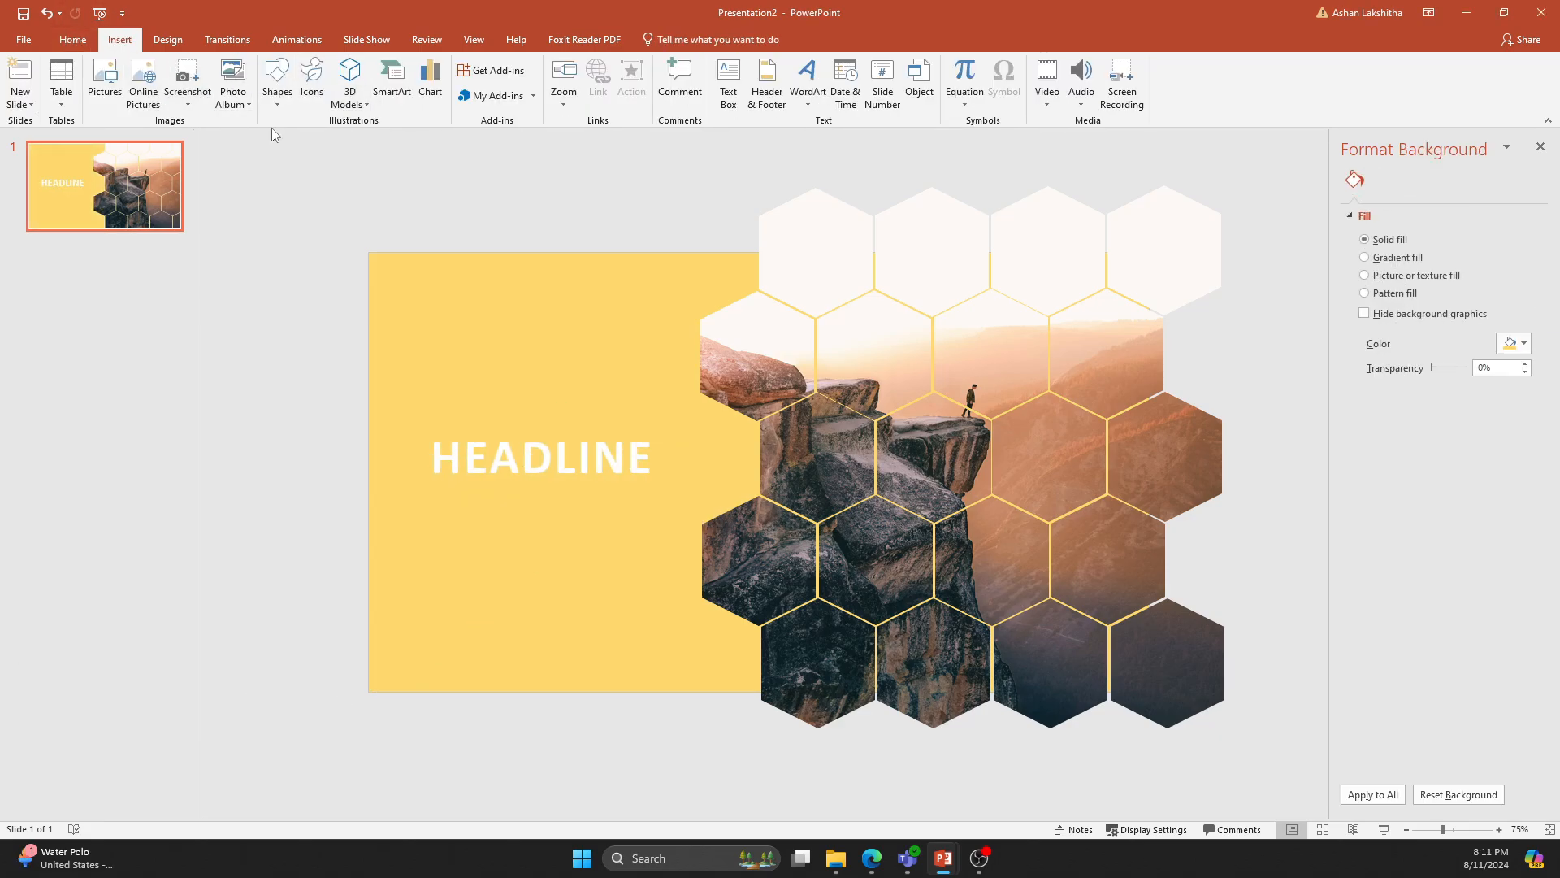
{"action": "left_click", "coordinate": [276, 83]}
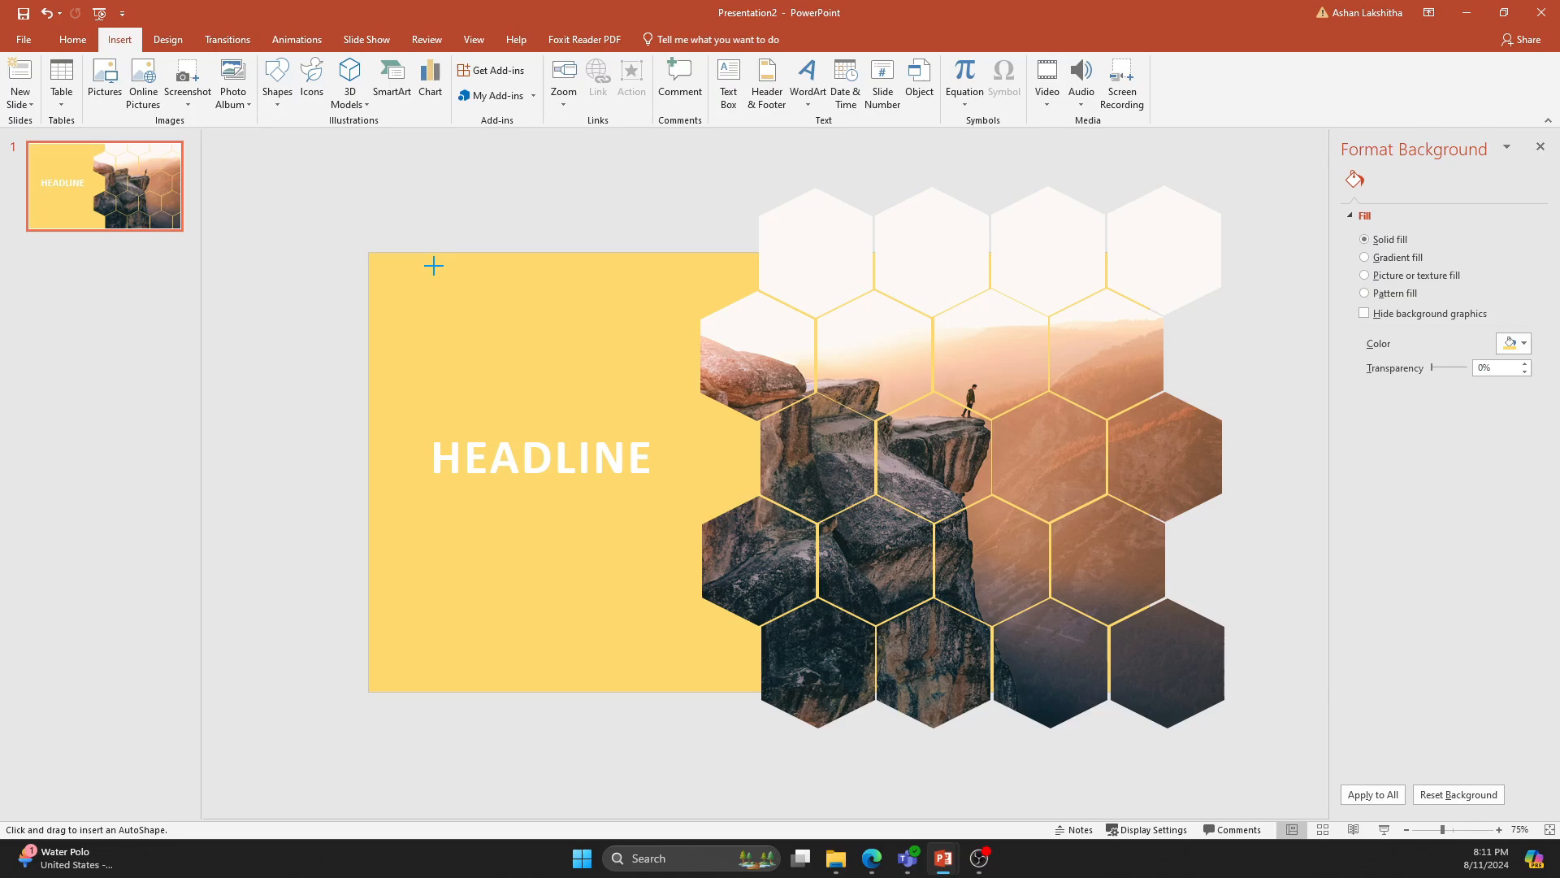
{"action": "left_click_drag", "start_coordinate": [432, 265], "coordinate": [546, 361]}
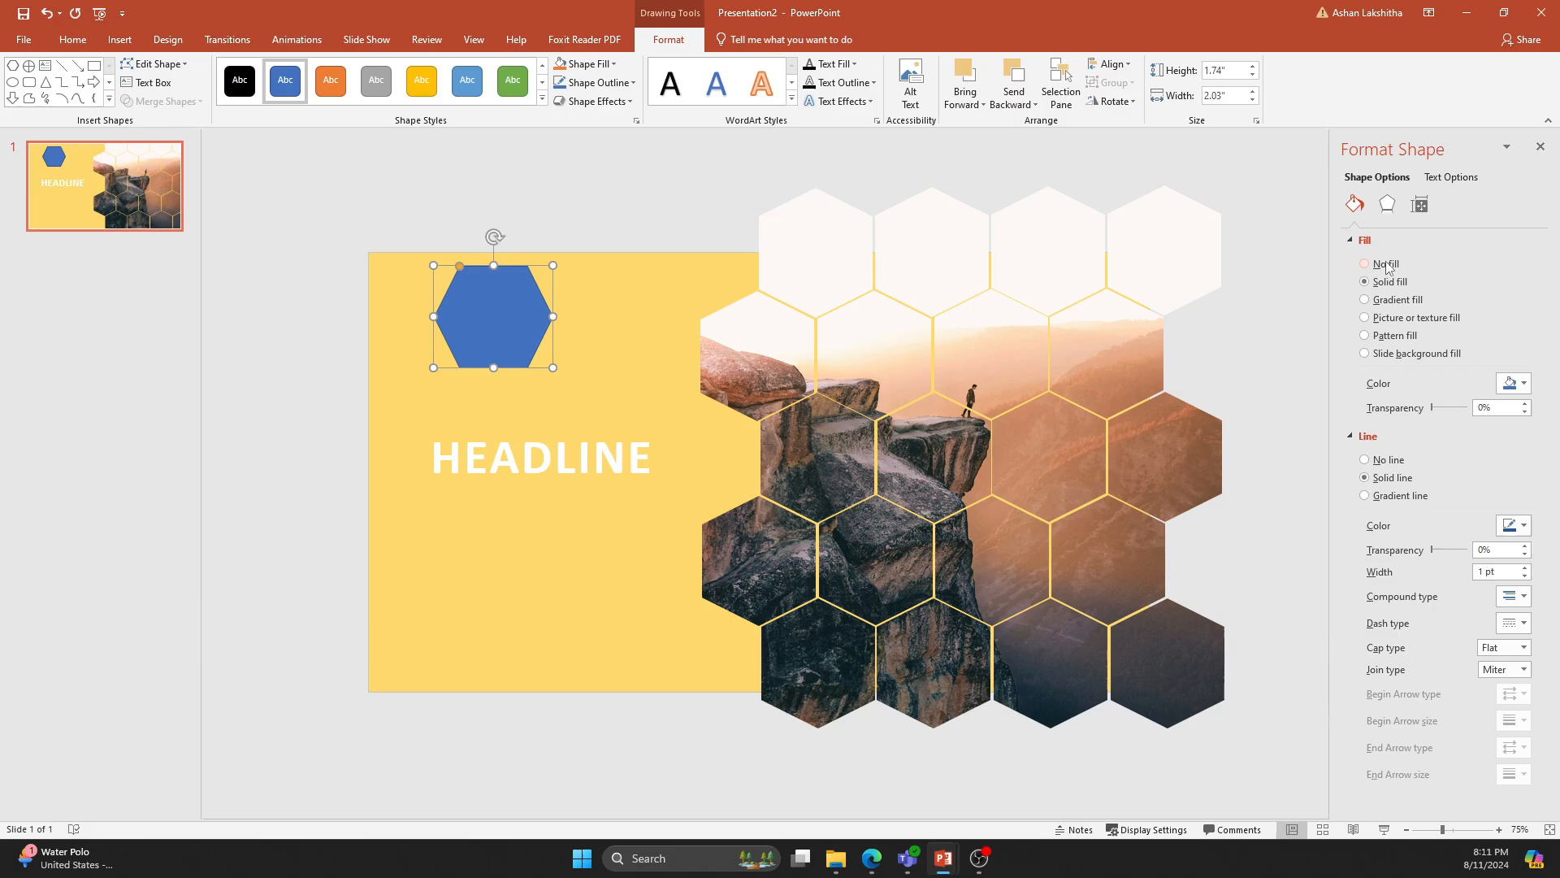
Give the hexagon no fill and a pale outline, then scatter copies around the yellow area.
{"action": "left_click", "coordinate": [1363, 263]}
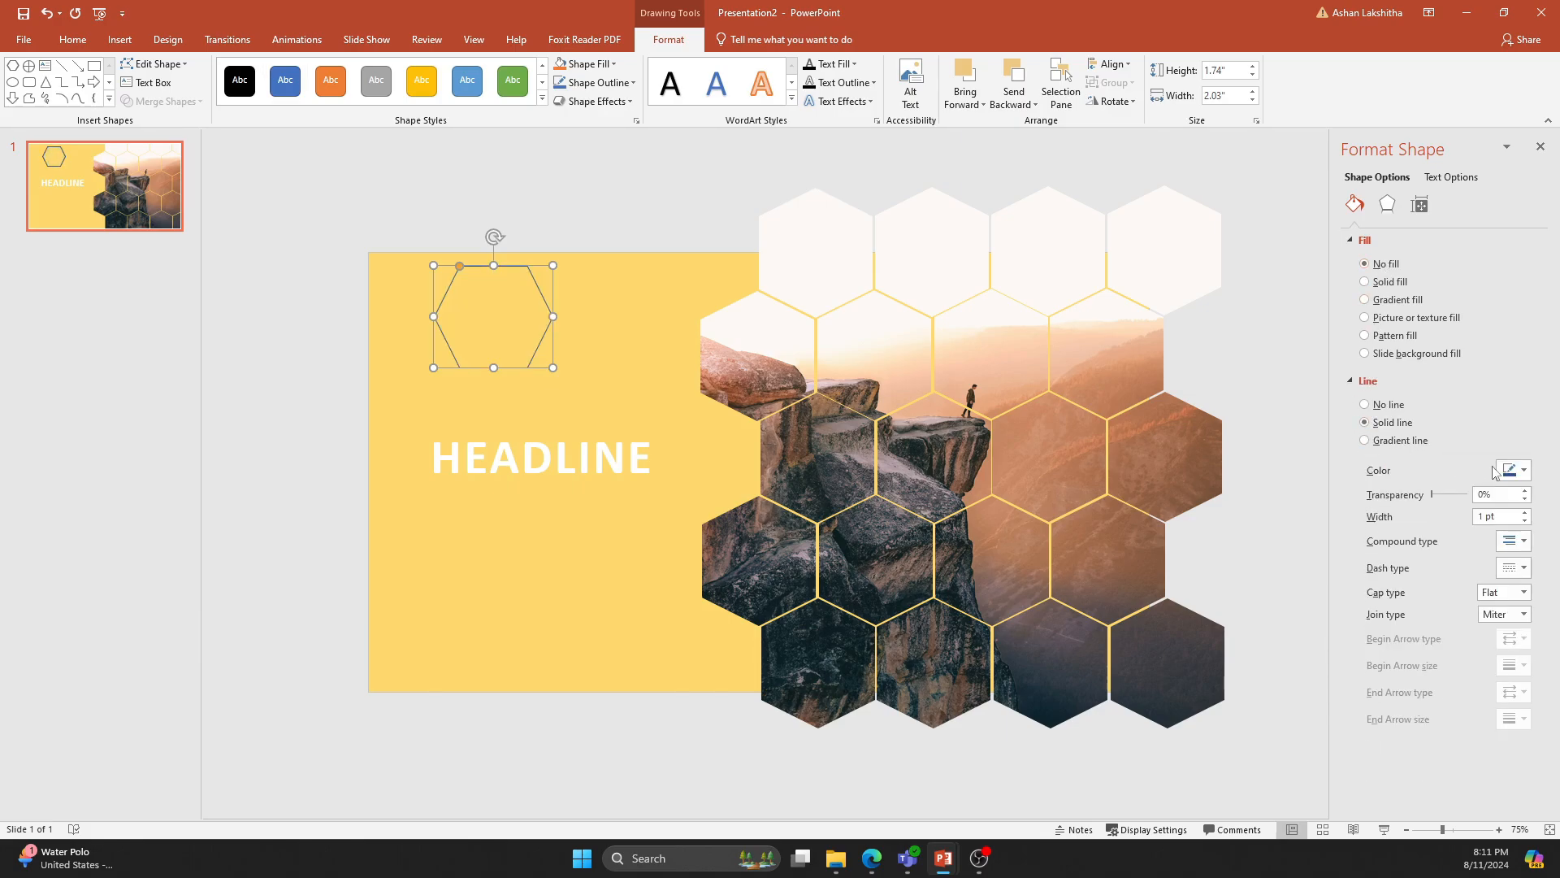
{"action": "left_click", "coordinate": [1523, 469]}
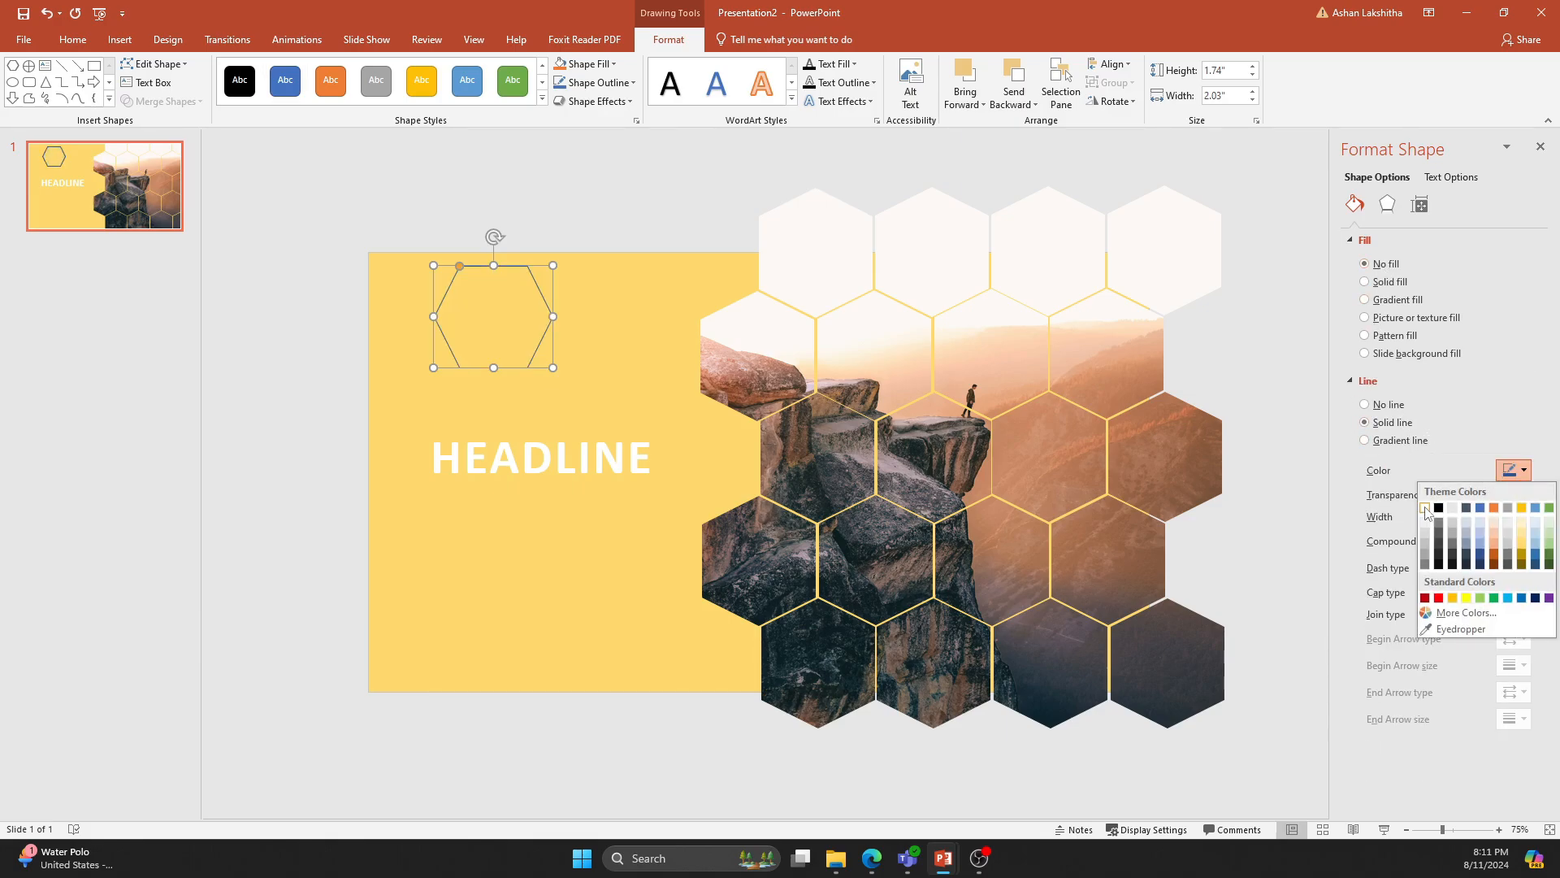
{"action": "left_click", "coordinate": [1428, 508]}
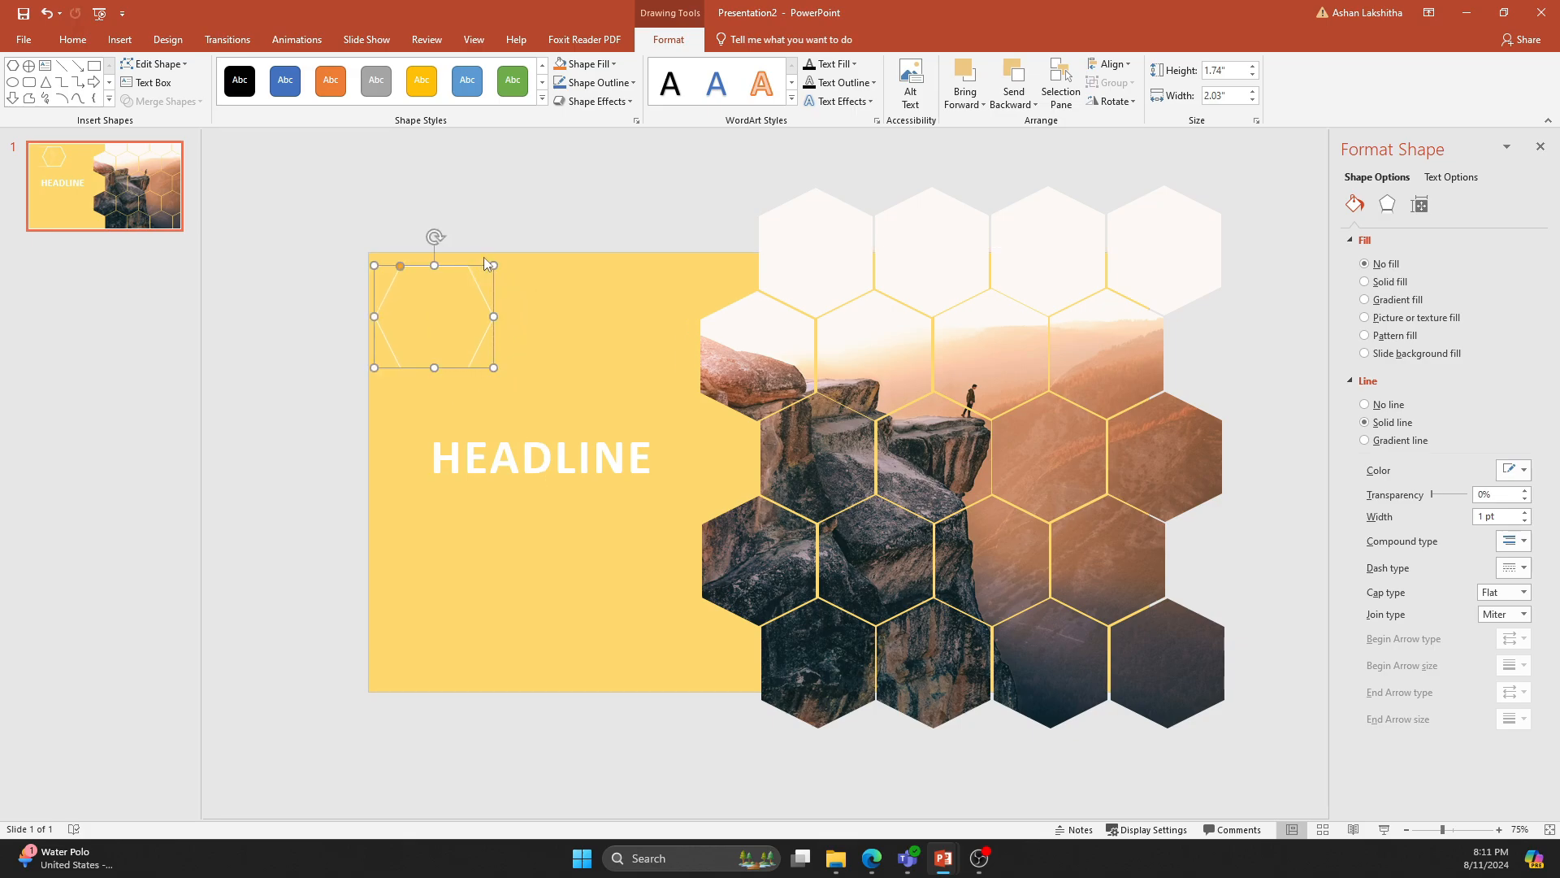
{"action": "left_click", "coordinate": [1110, 101]}
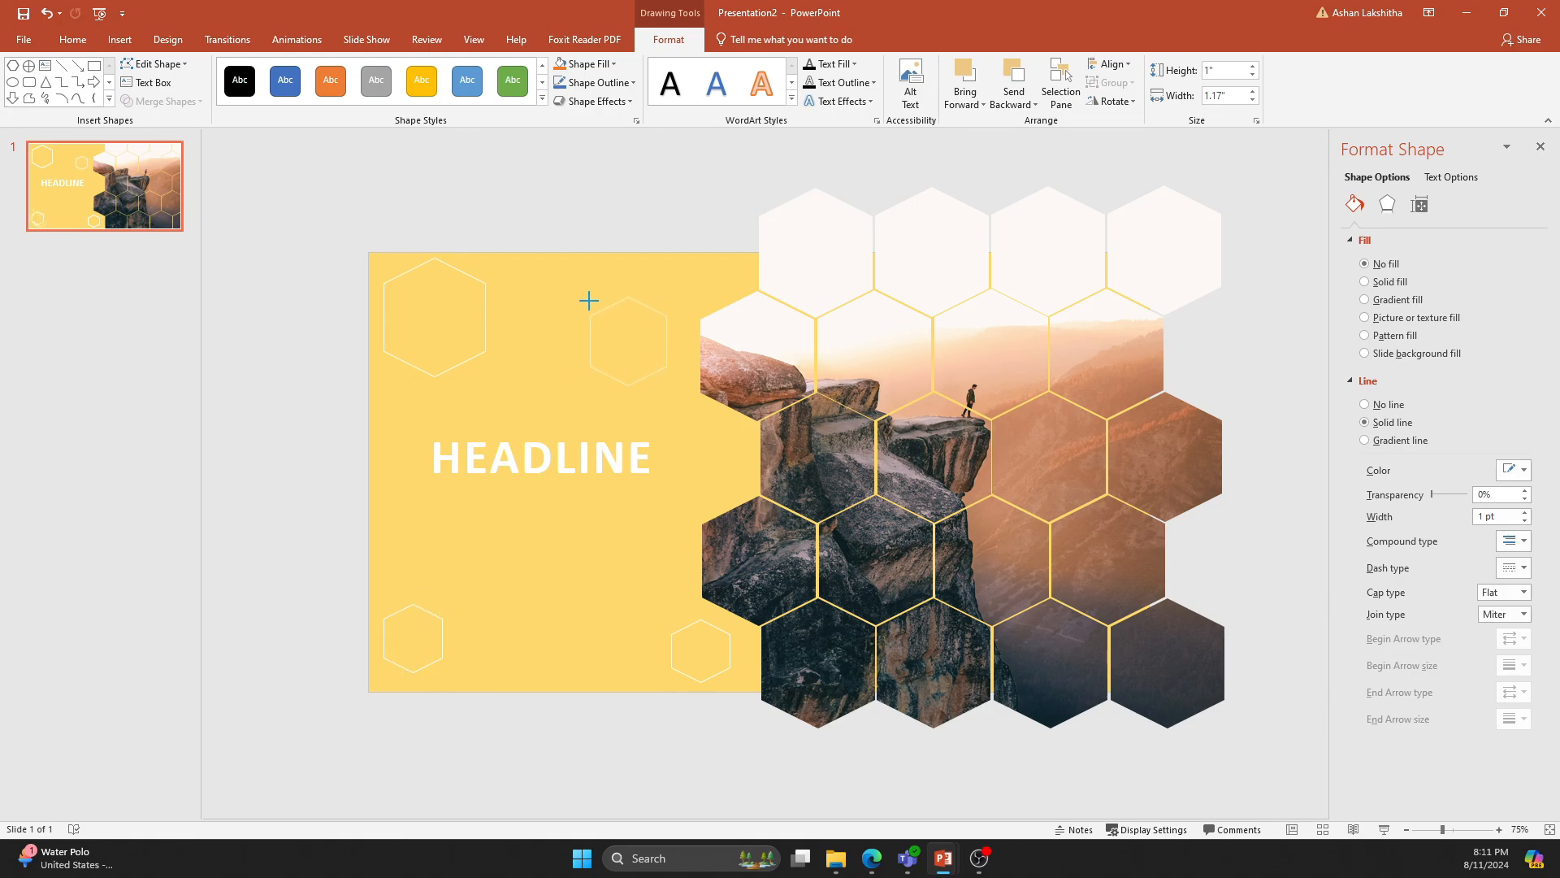
{"action": "left_click", "coordinate": [627, 338]}
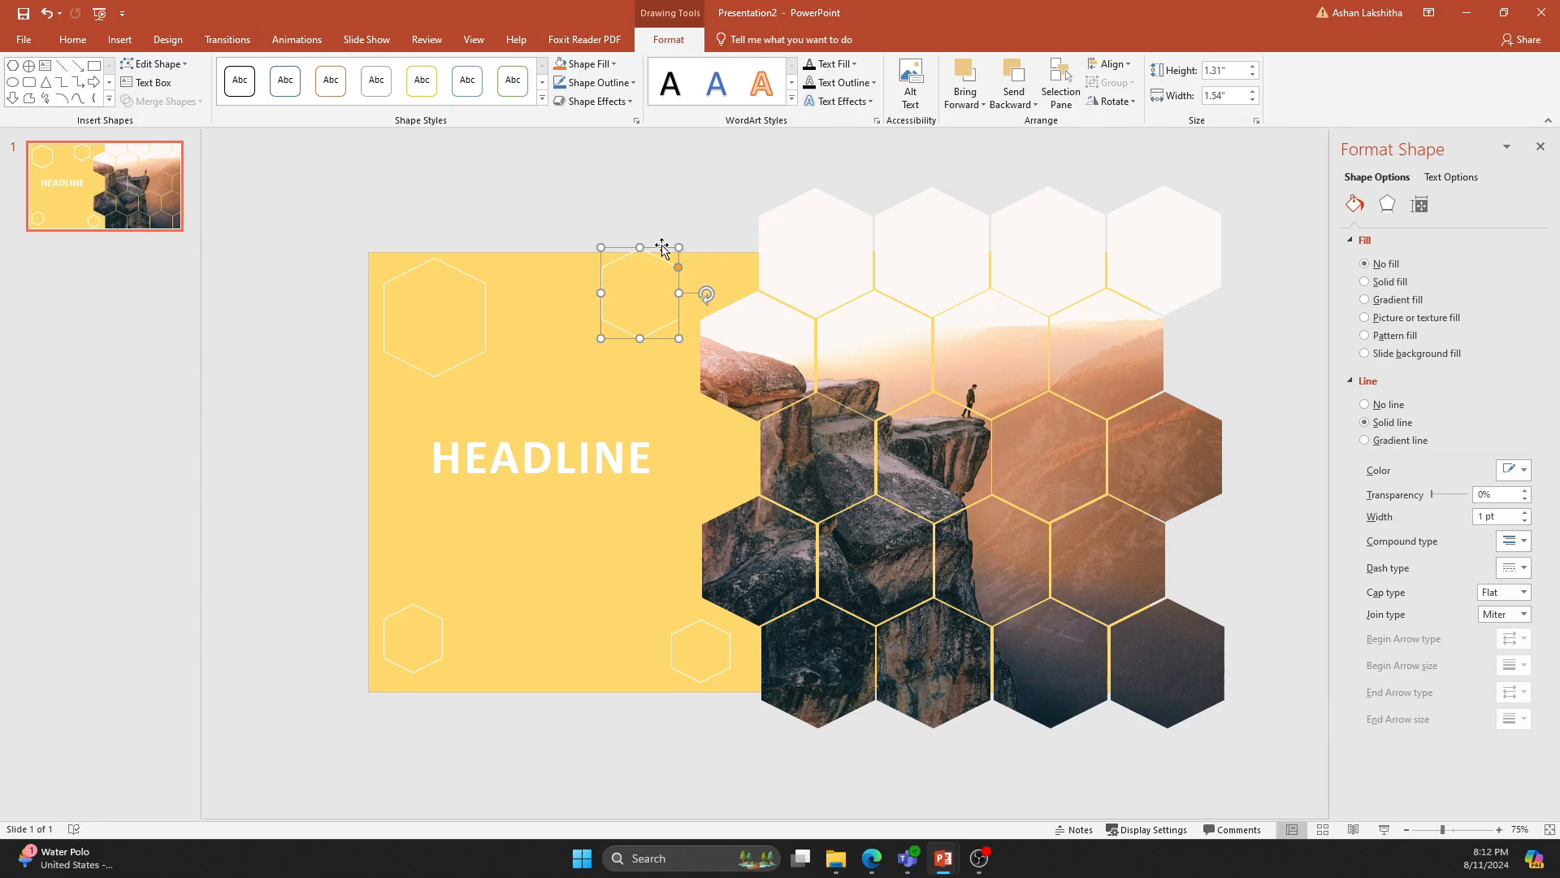
{"action": "left_click", "coordinate": [720, 222]}
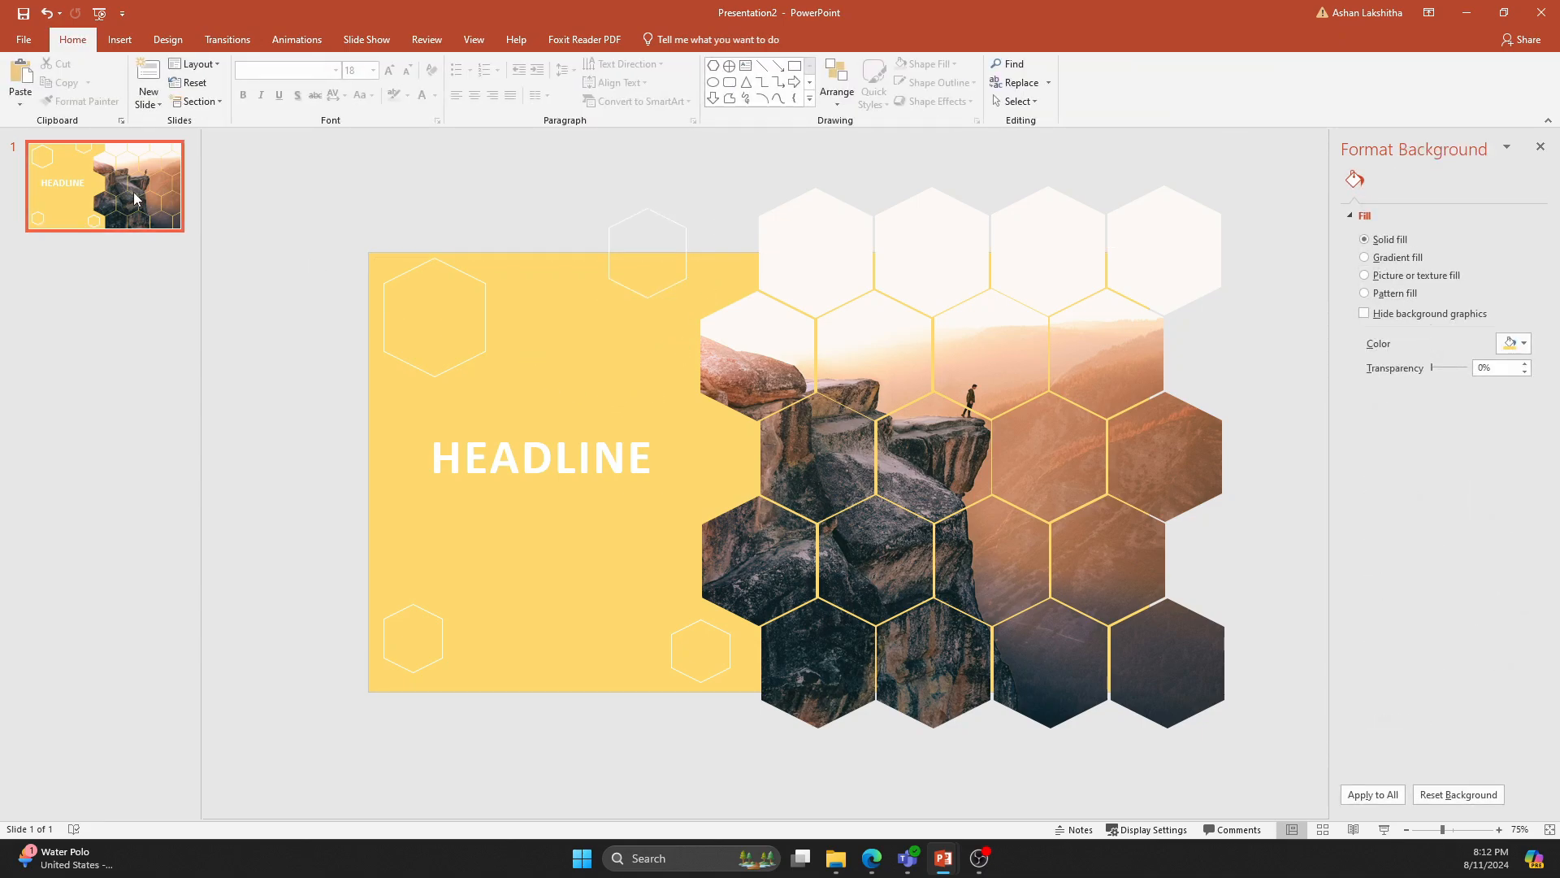
Duplicate slide 1 and move the collage higher on the new slide.
{"action": "right_click", "coordinate": [104, 187]}
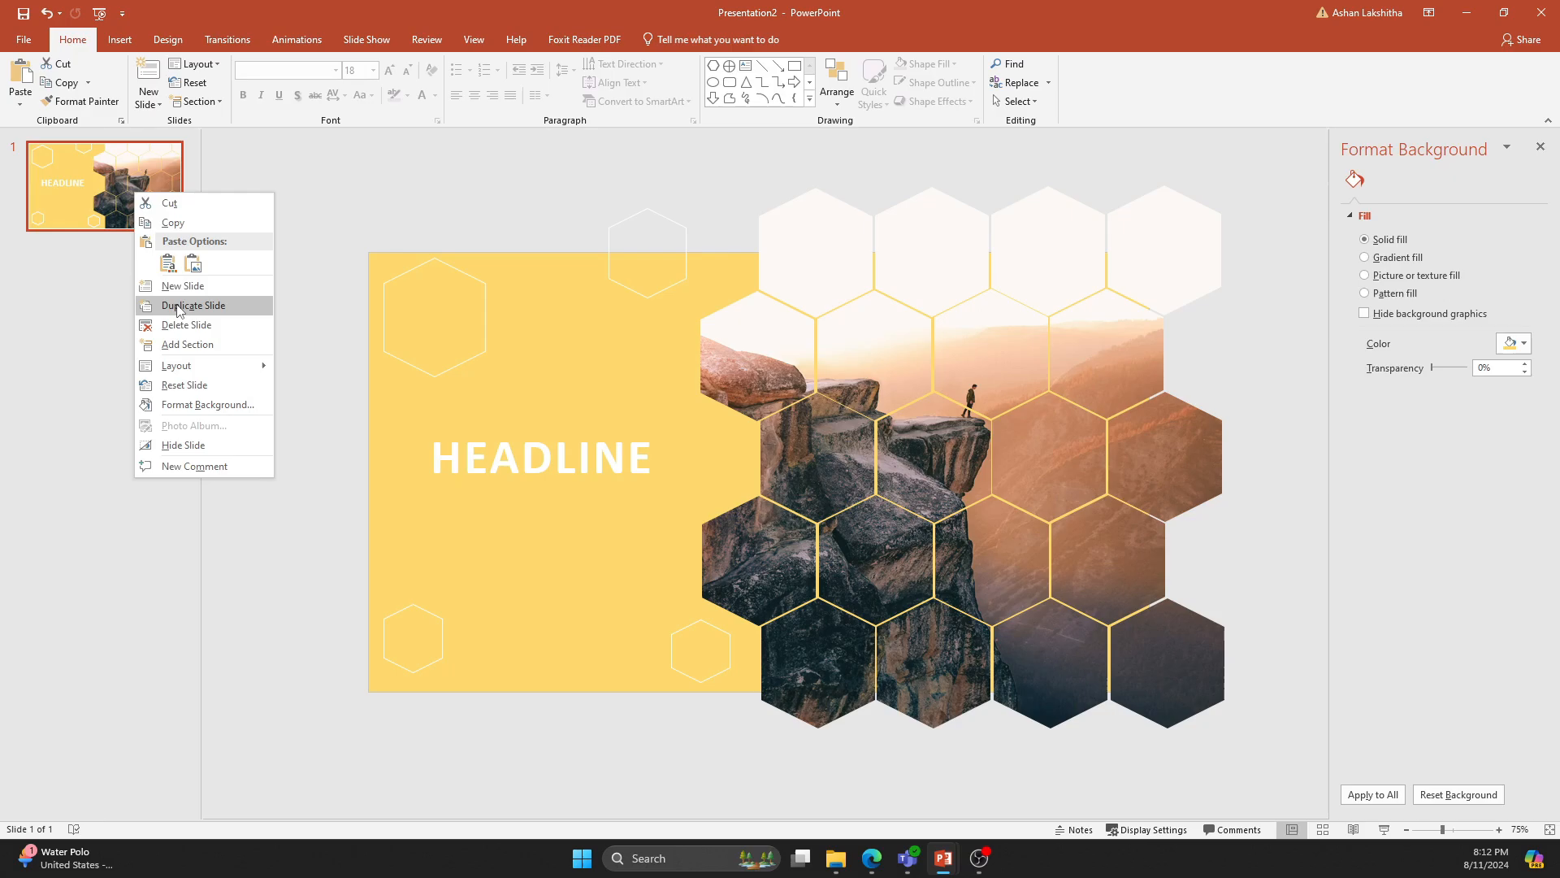
{"action": "left_click", "coordinate": [193, 305]}
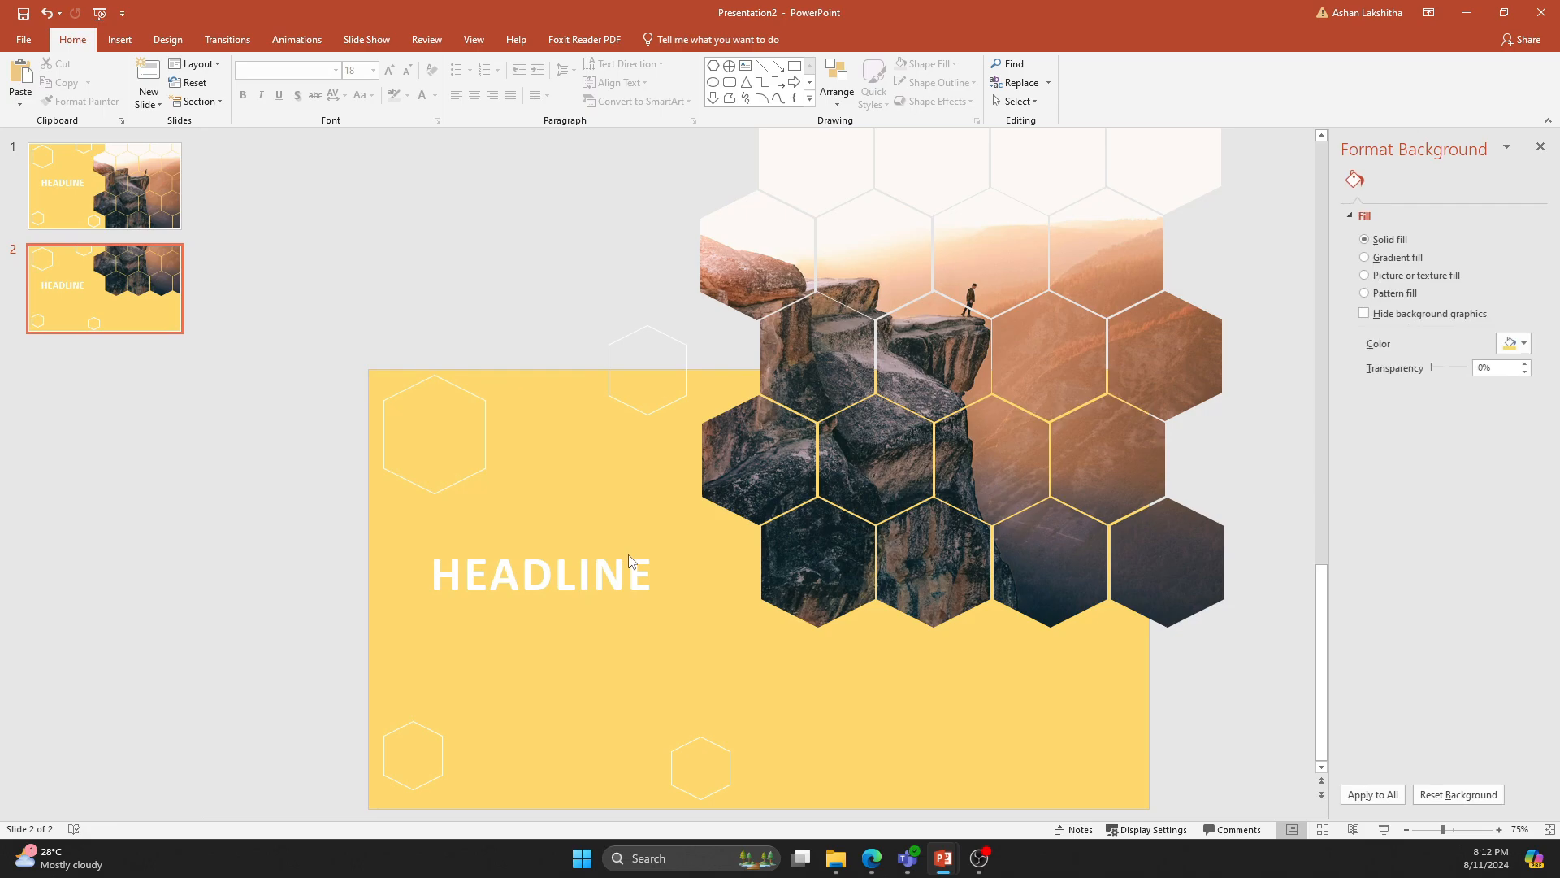
{"action": "left_click", "coordinate": [647, 369]}
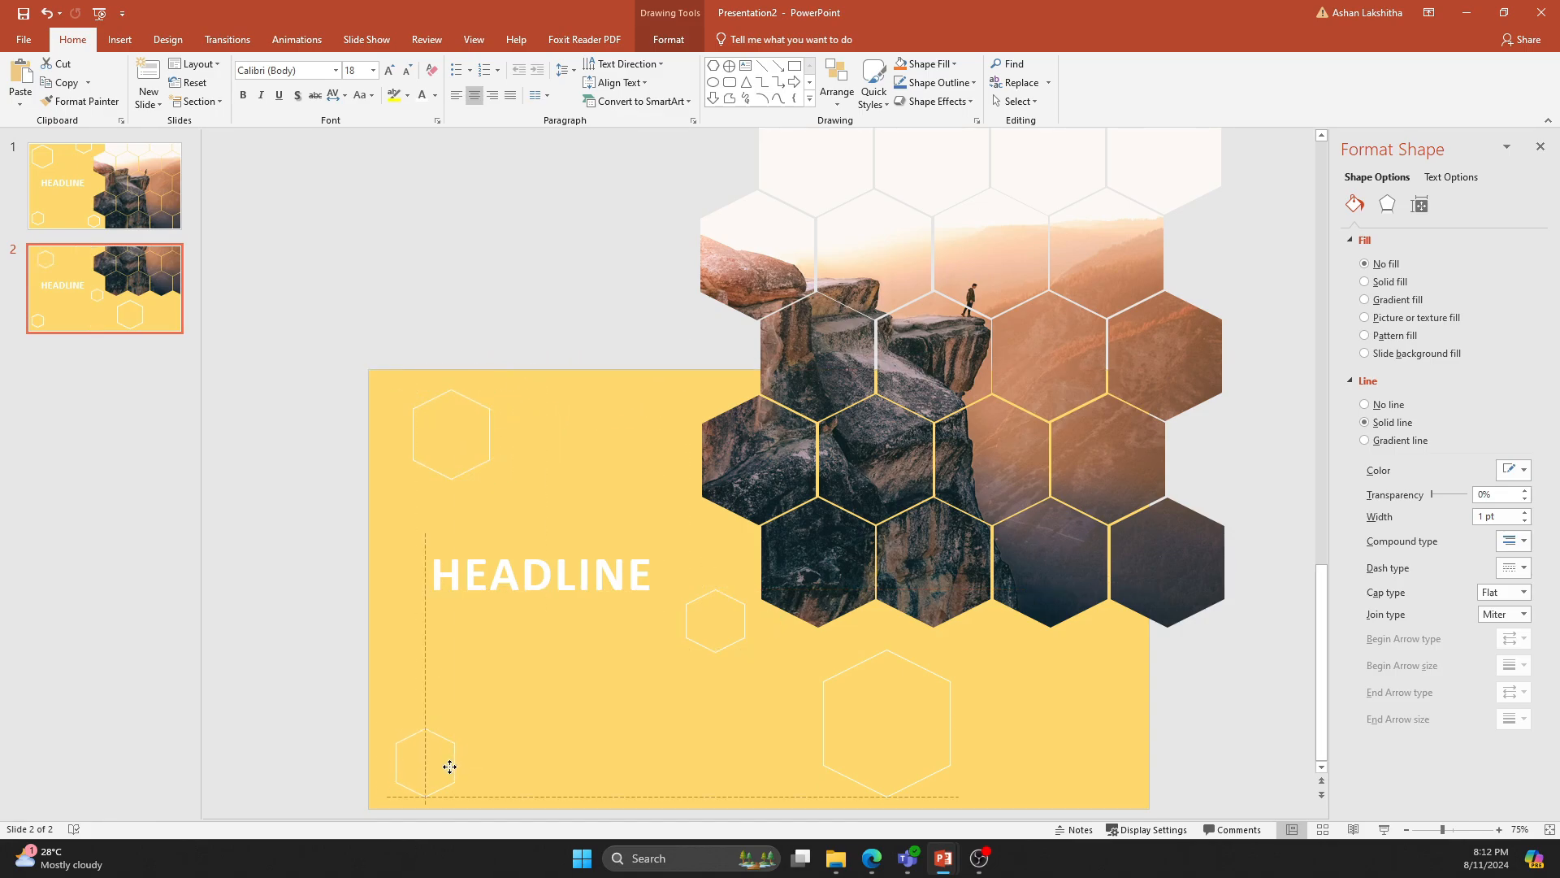
Replace the text with SUB HEADING and a description paragraph and reposition the outline hexagons.
{"action": "left_click", "coordinate": [543, 576]}
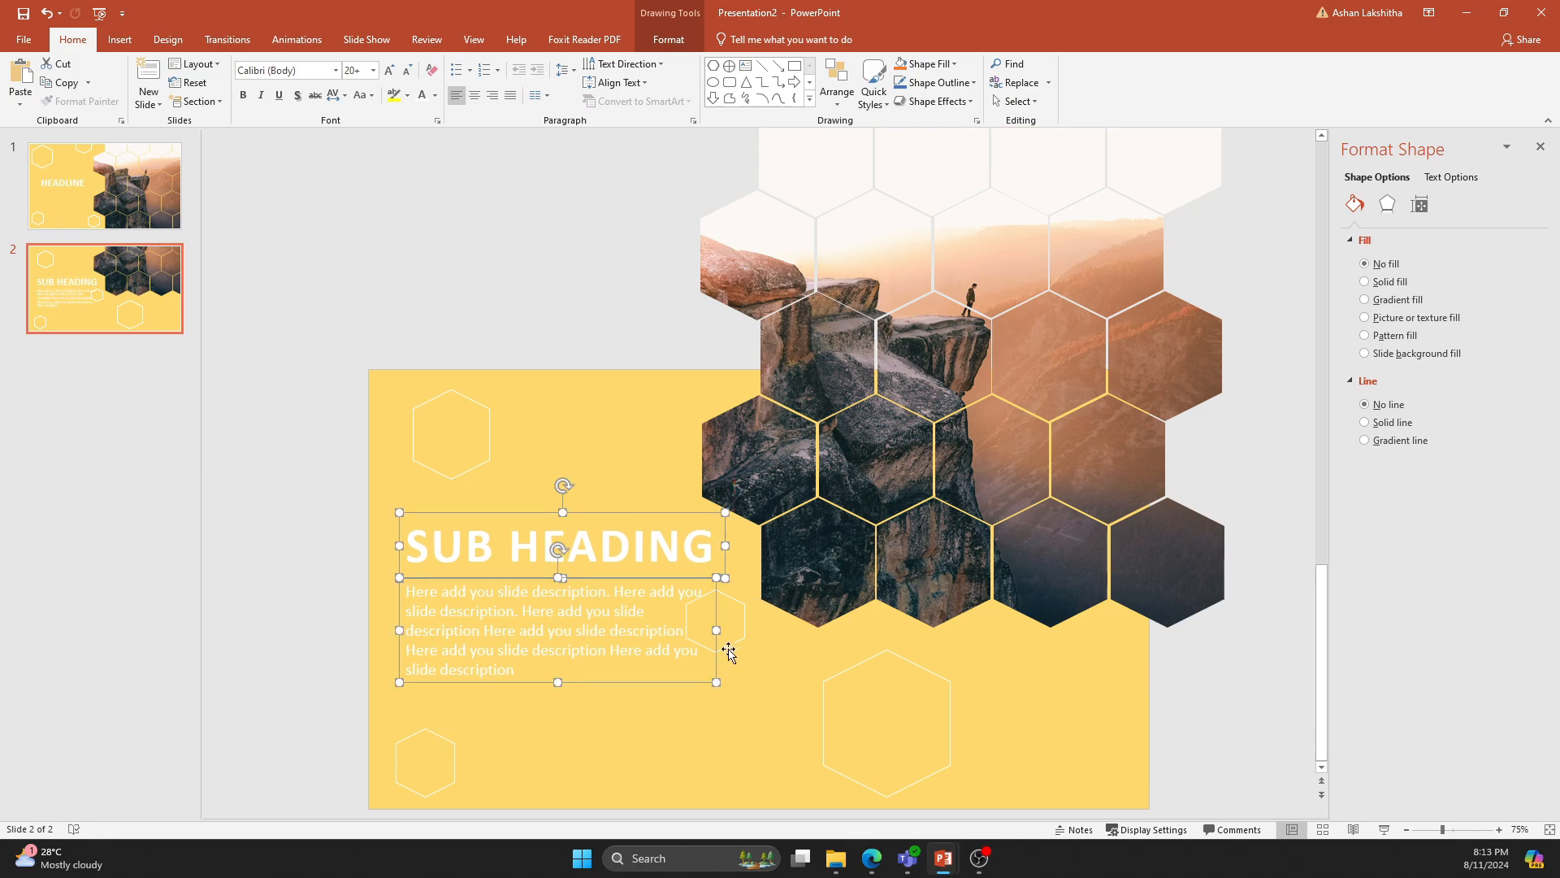
{"action": "left_click", "coordinate": [1365, 423]}
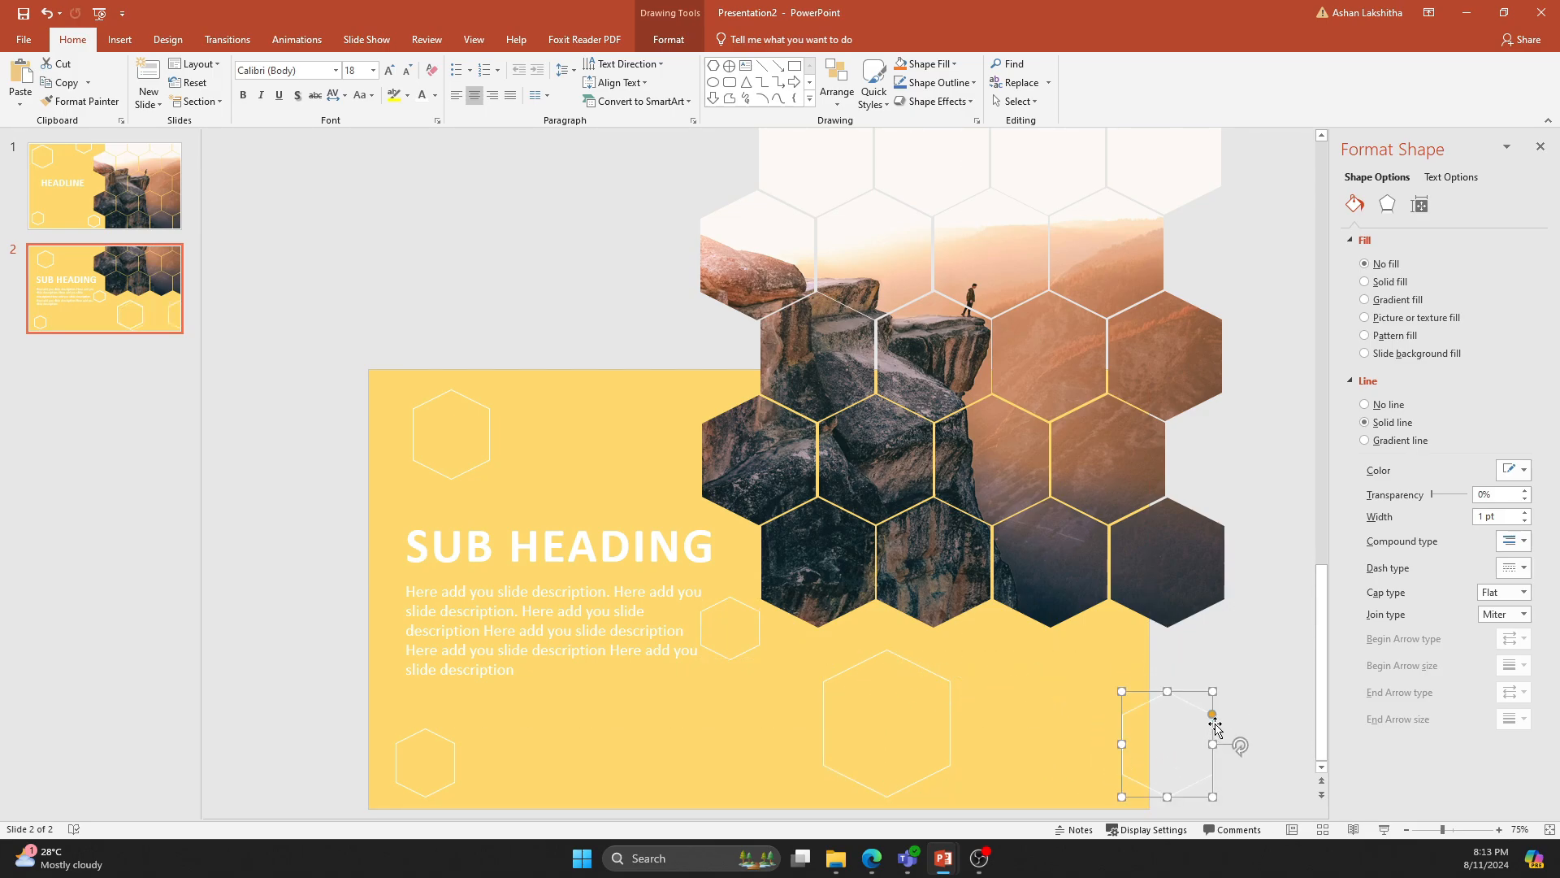
{"action": "left_click", "coordinate": [482, 486]}
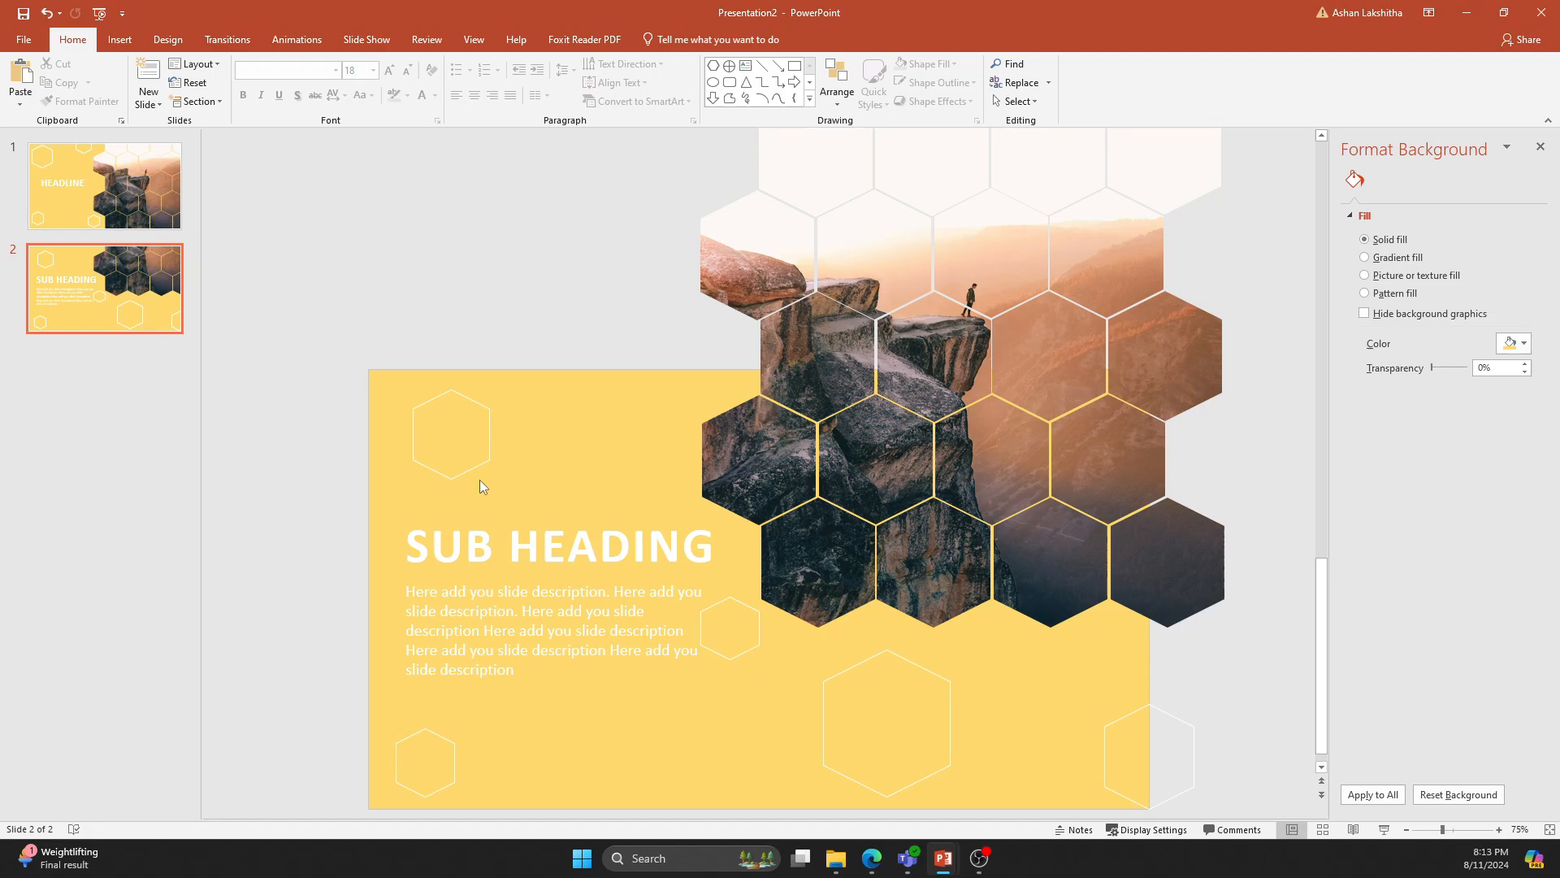
Return to slide 1 and show the Transitions gallery.
{"action": "left_click", "coordinate": [104, 186]}
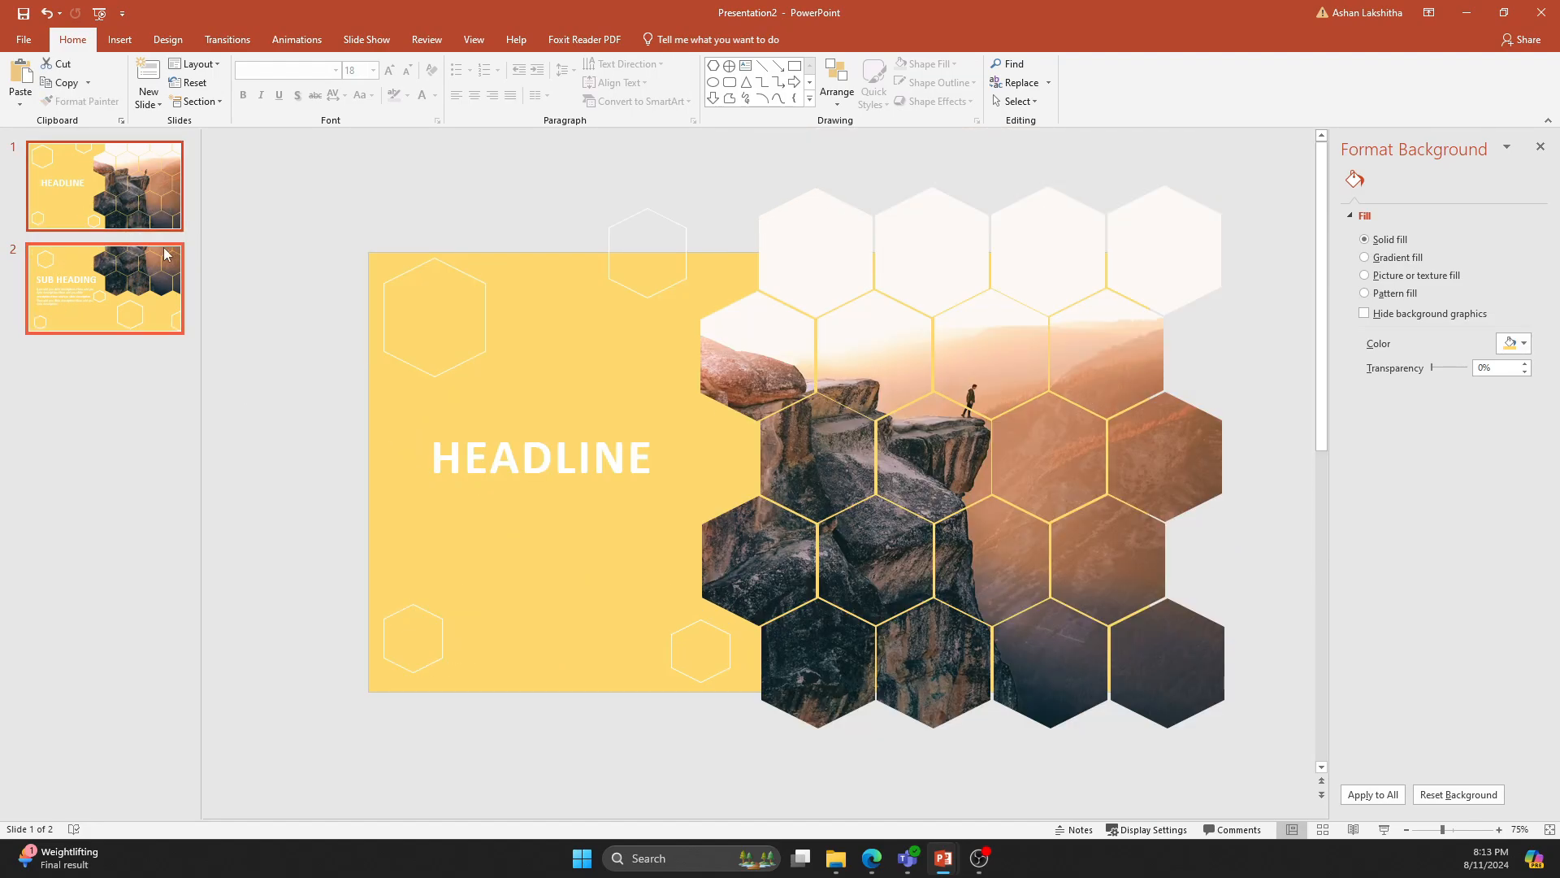
{"action": "left_click", "coordinate": [227, 39]}
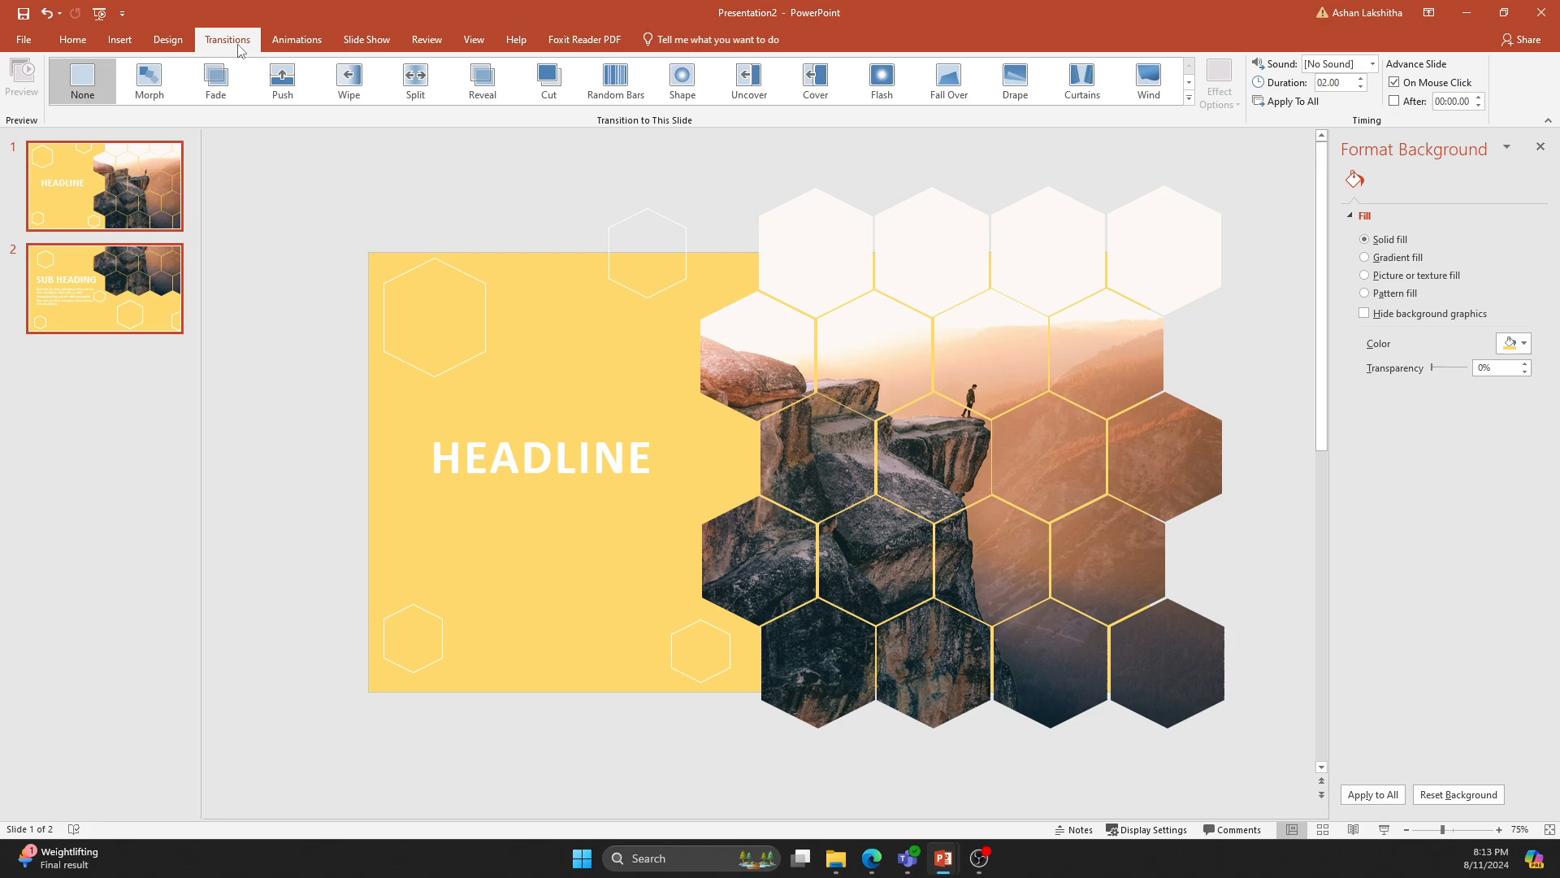